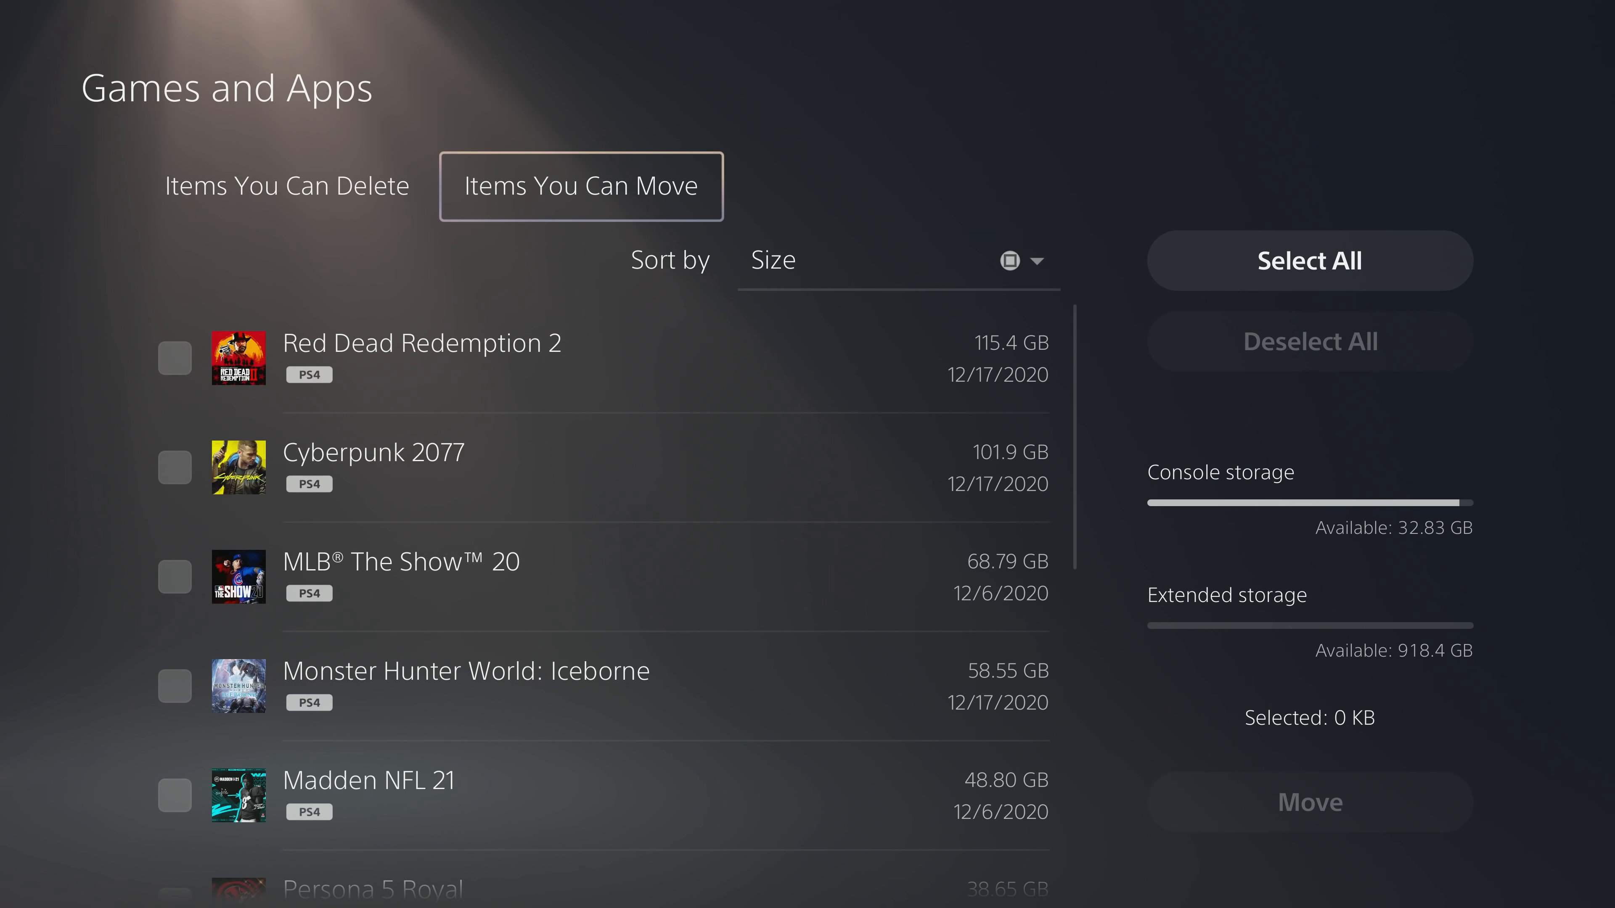
Begin formatting the 1.01 TB USB drive as extended storage and confirm erasing its data
scroll(down, 3)
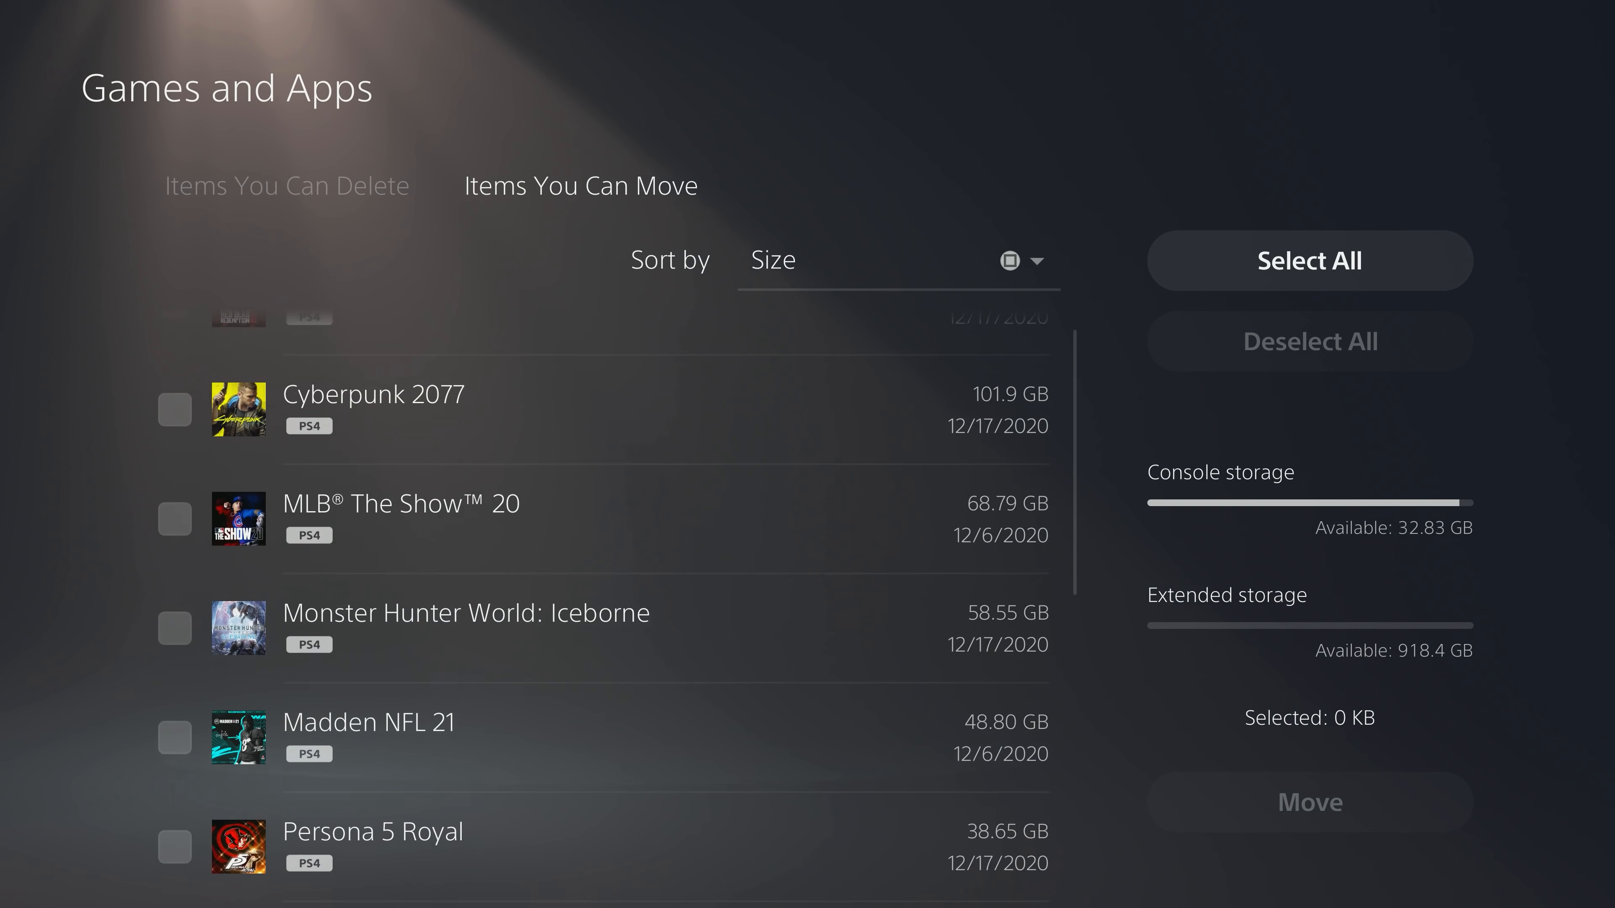
scroll(down, 3)
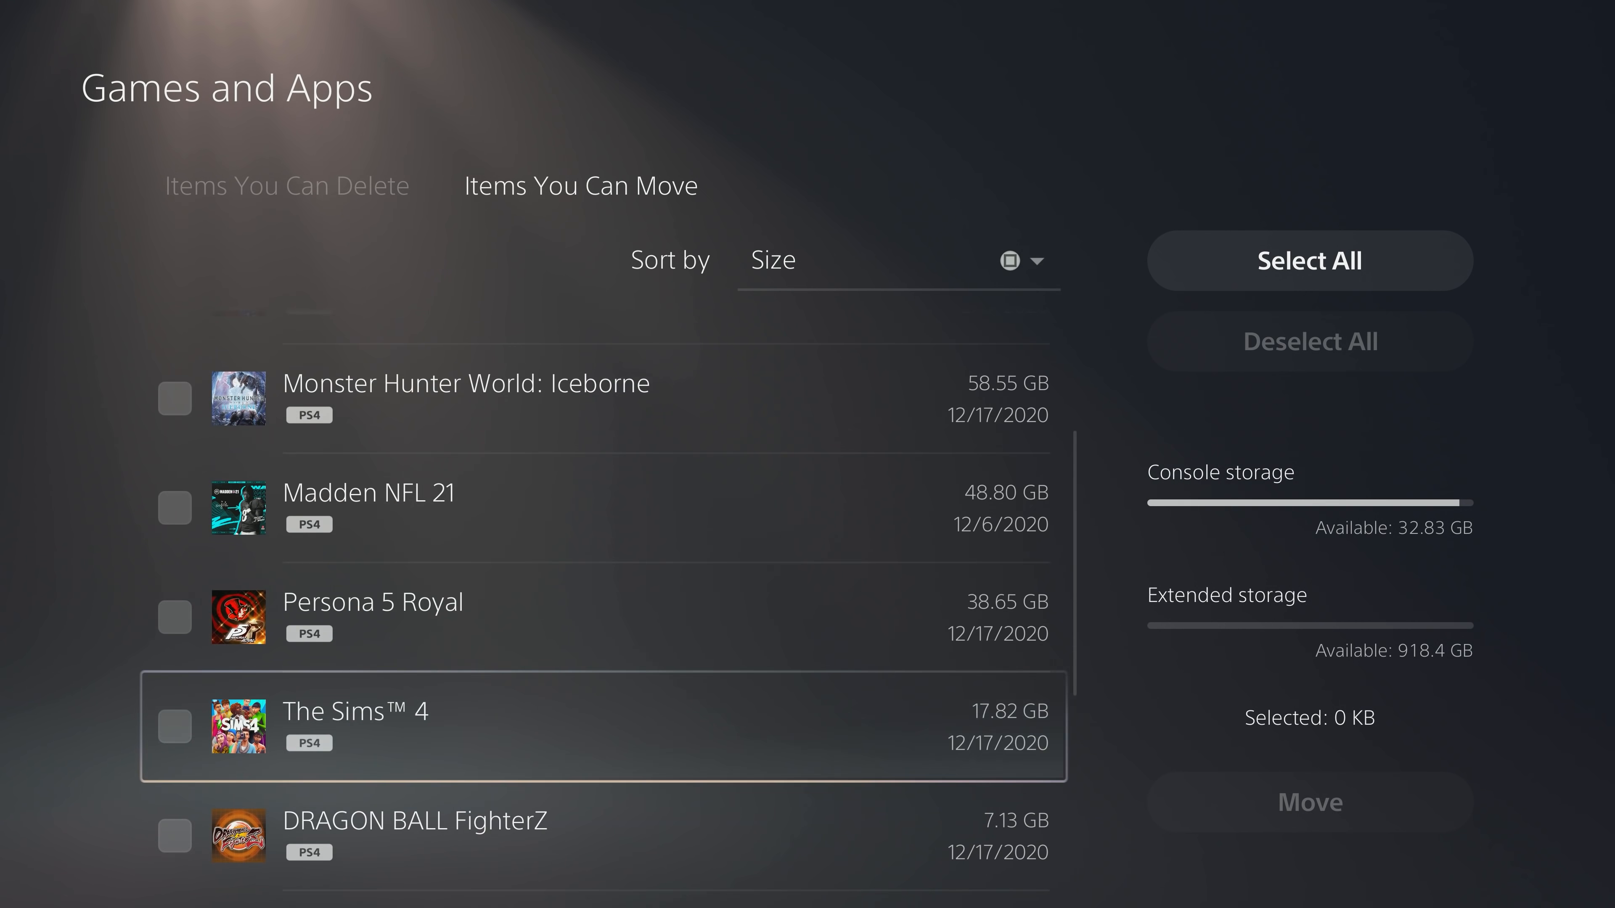
scroll(down, 3)
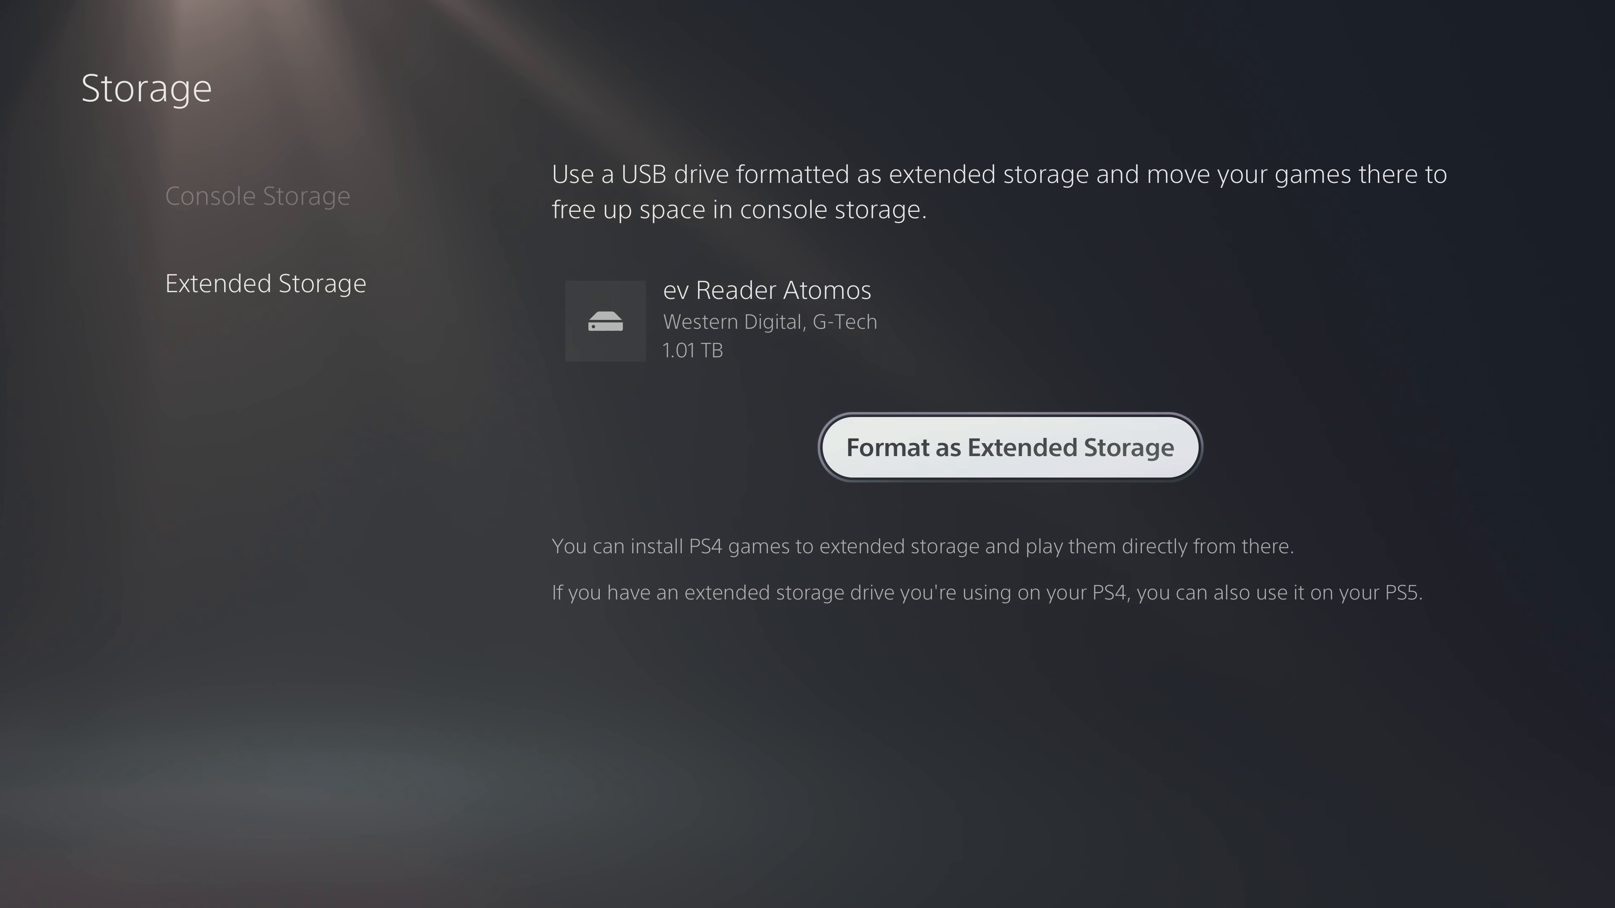
click(1009, 446)
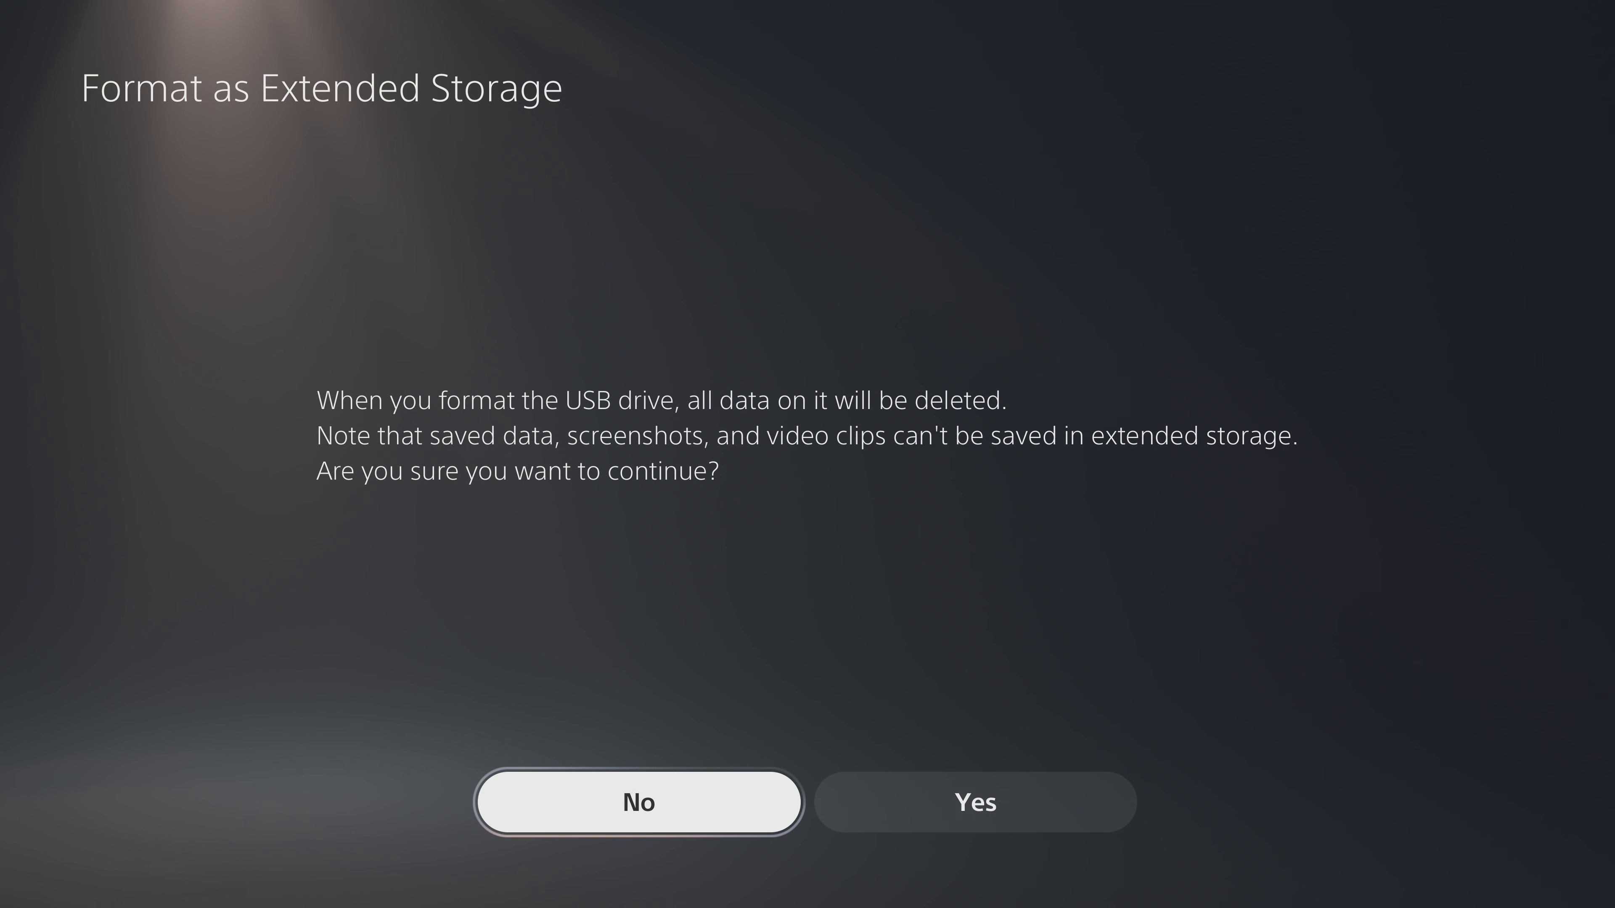
click(974, 802)
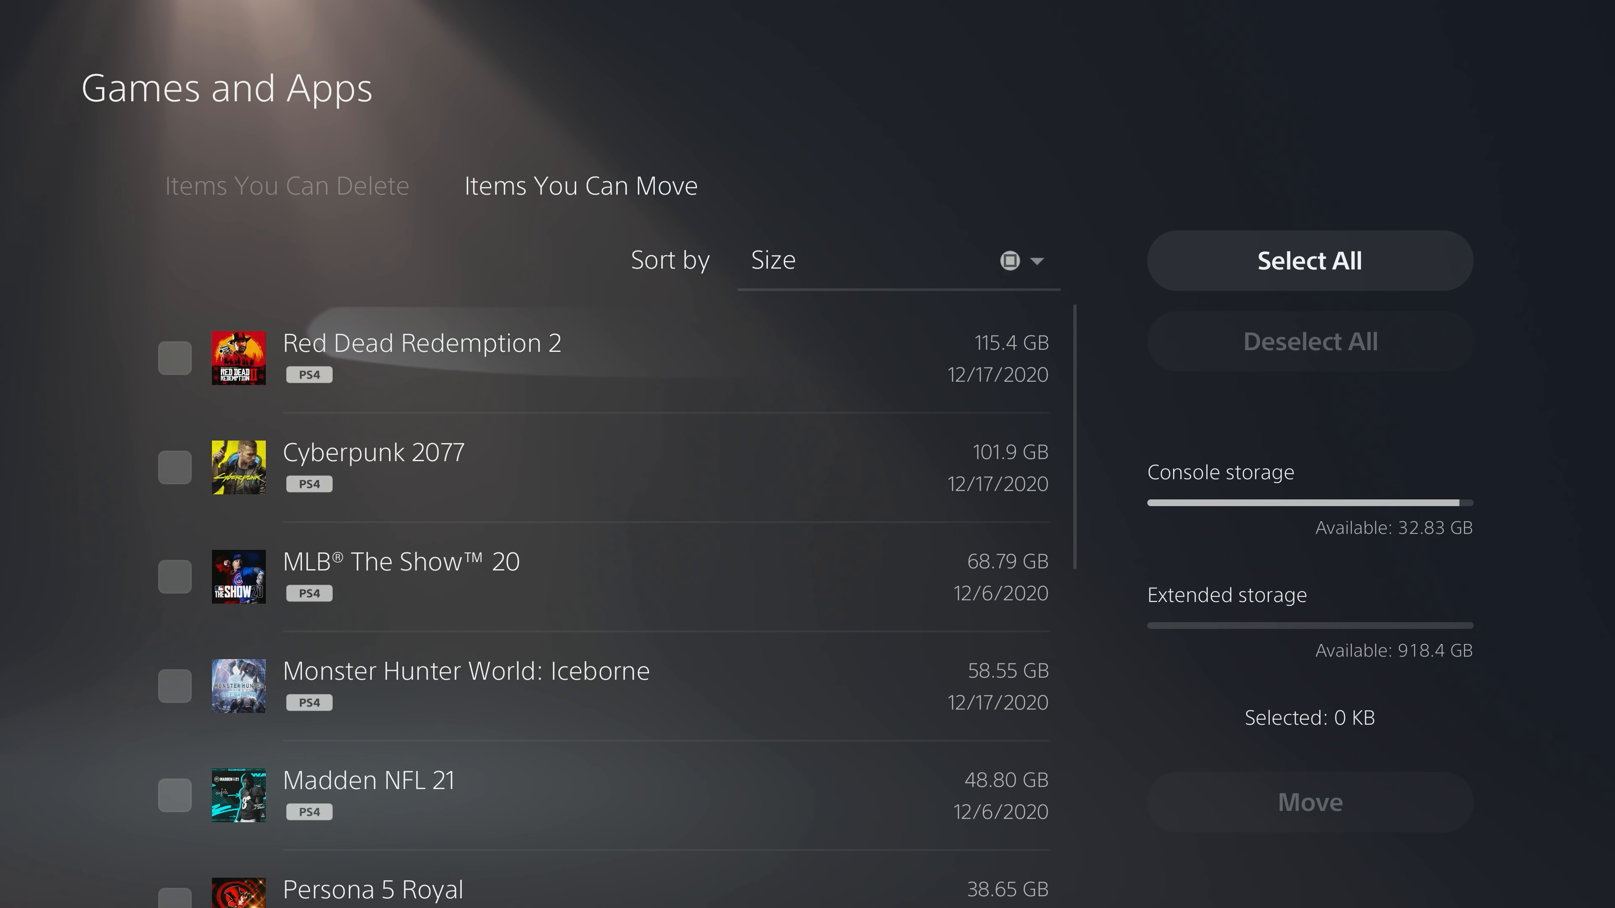
Acknowledge the USB drive repair warning and the rear SuperSpeed port notice
scroll(down, 3)
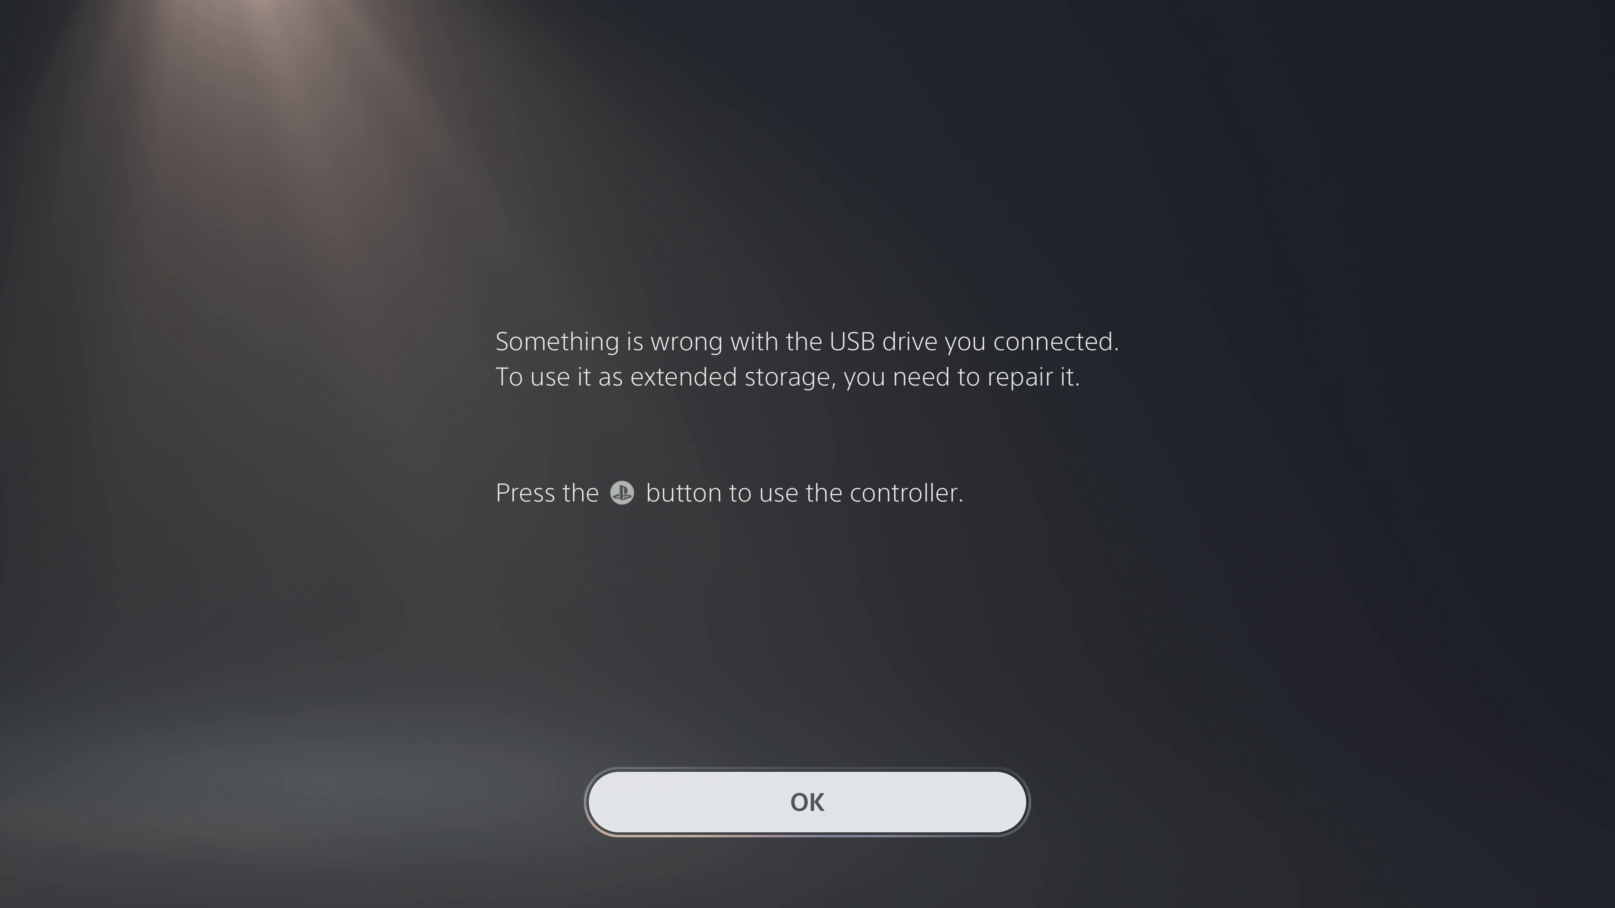
click(807, 802)
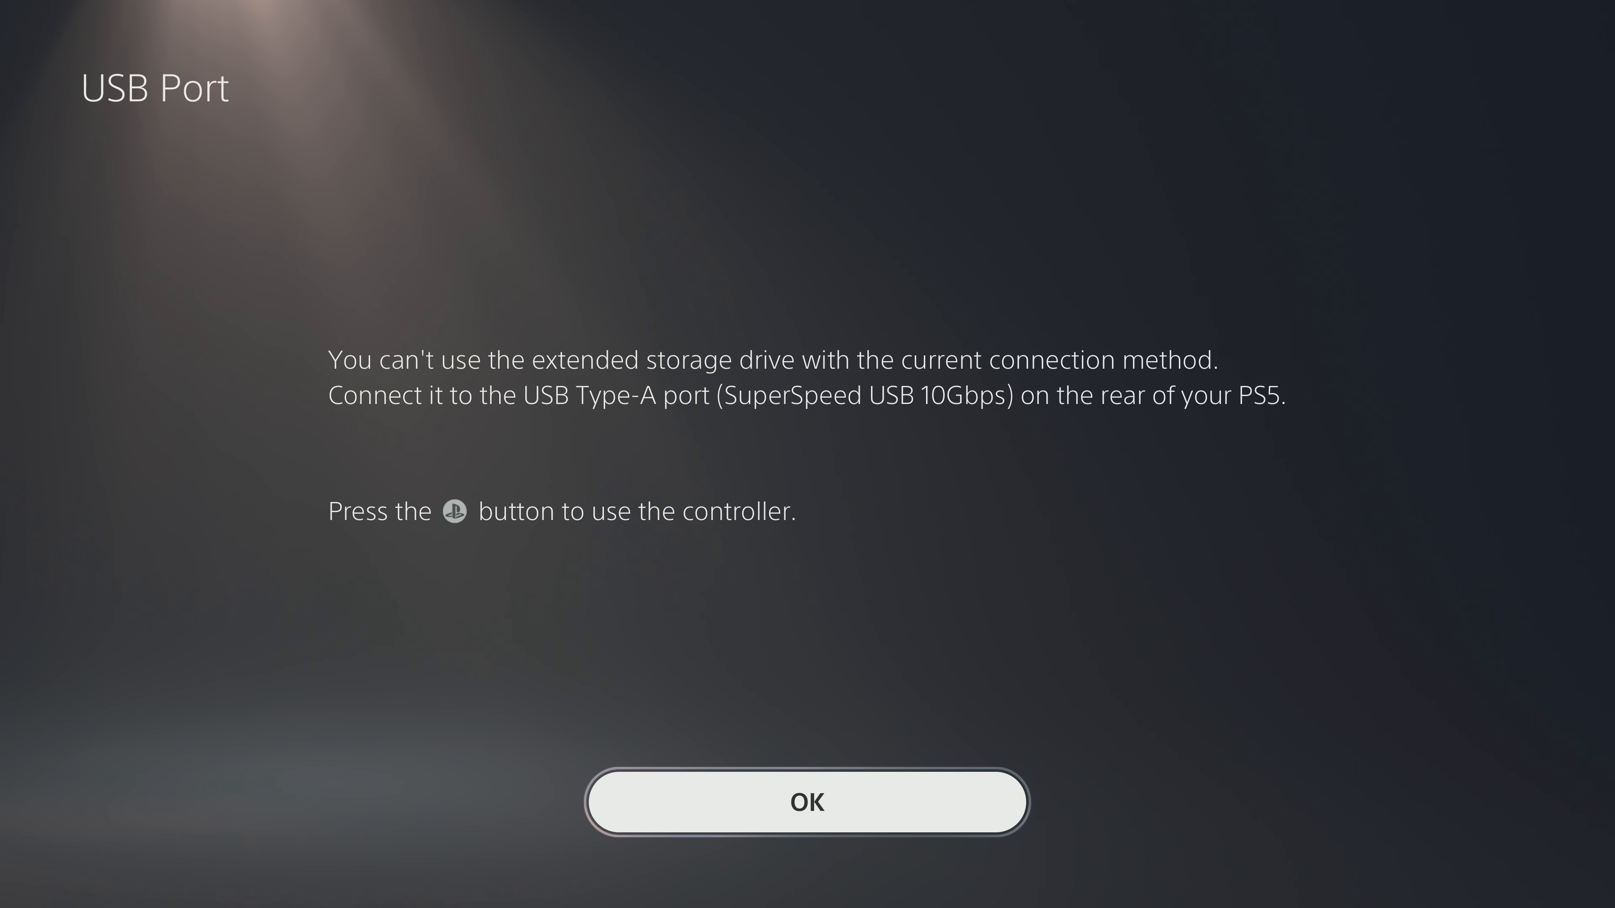
click(806, 802)
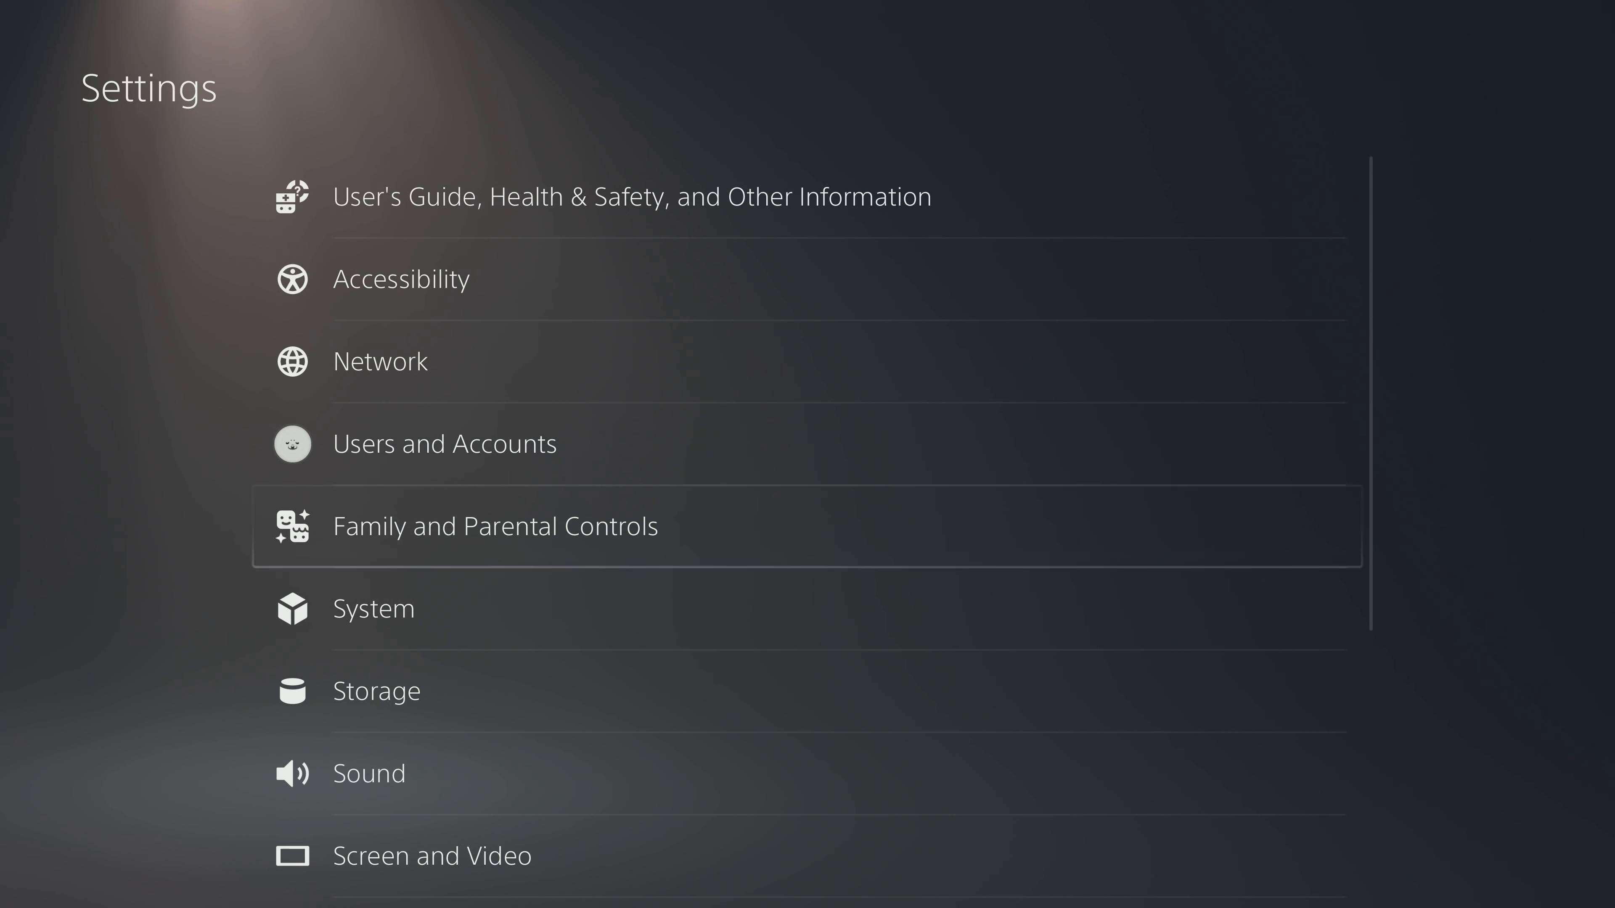
From Storage > Extended Storage, format the USB drive as extended storage and acknowledge completion
click(376, 689)
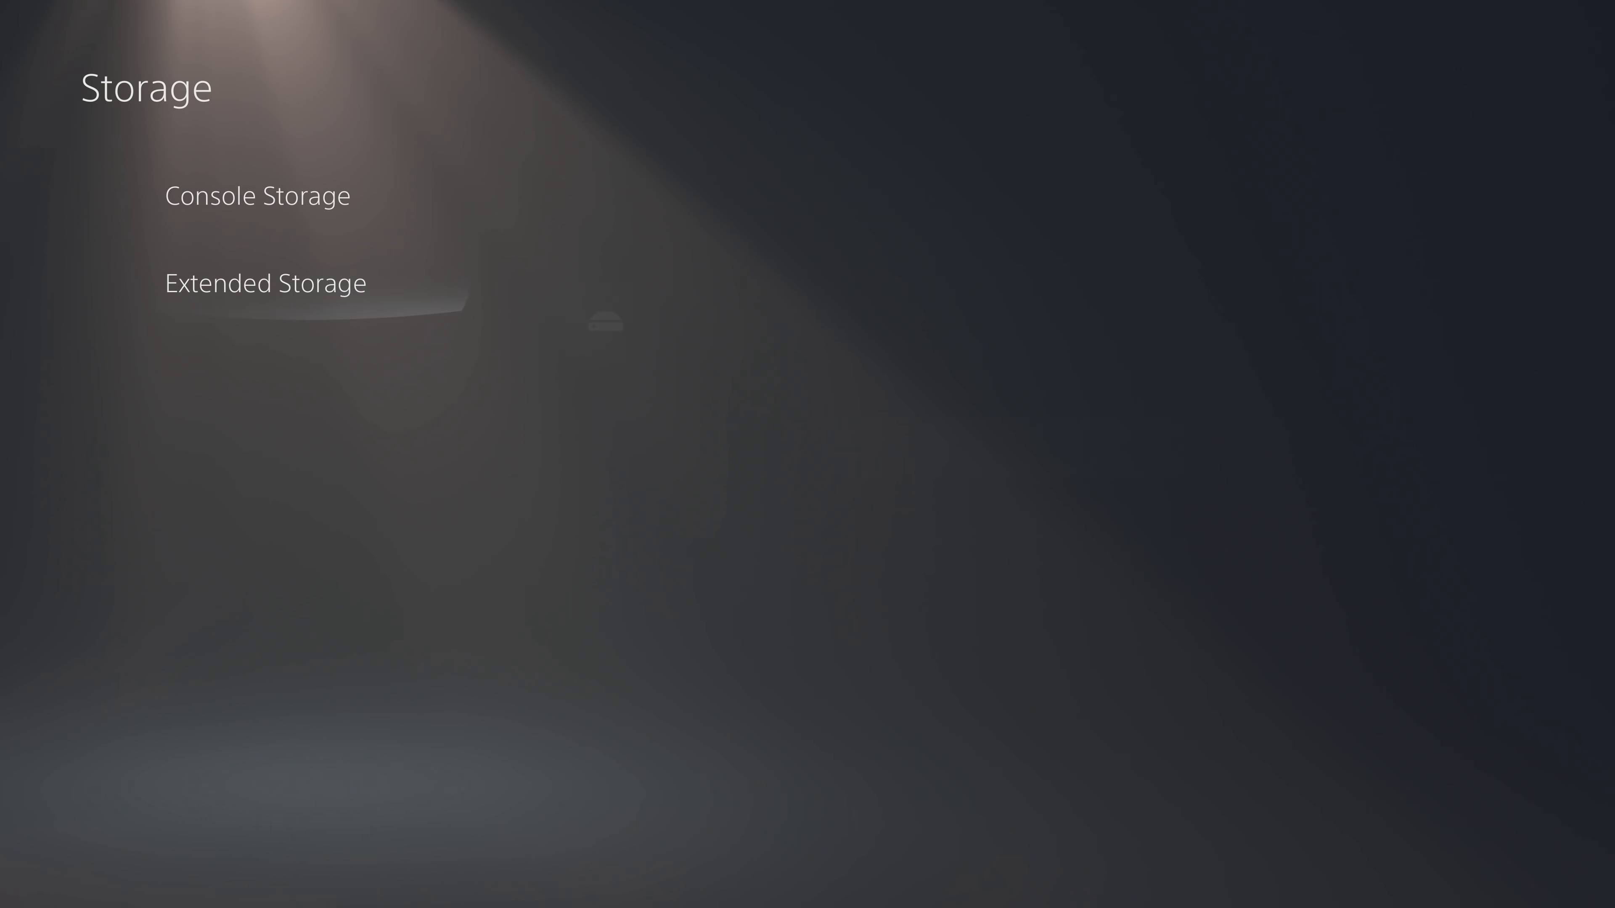
click(263, 284)
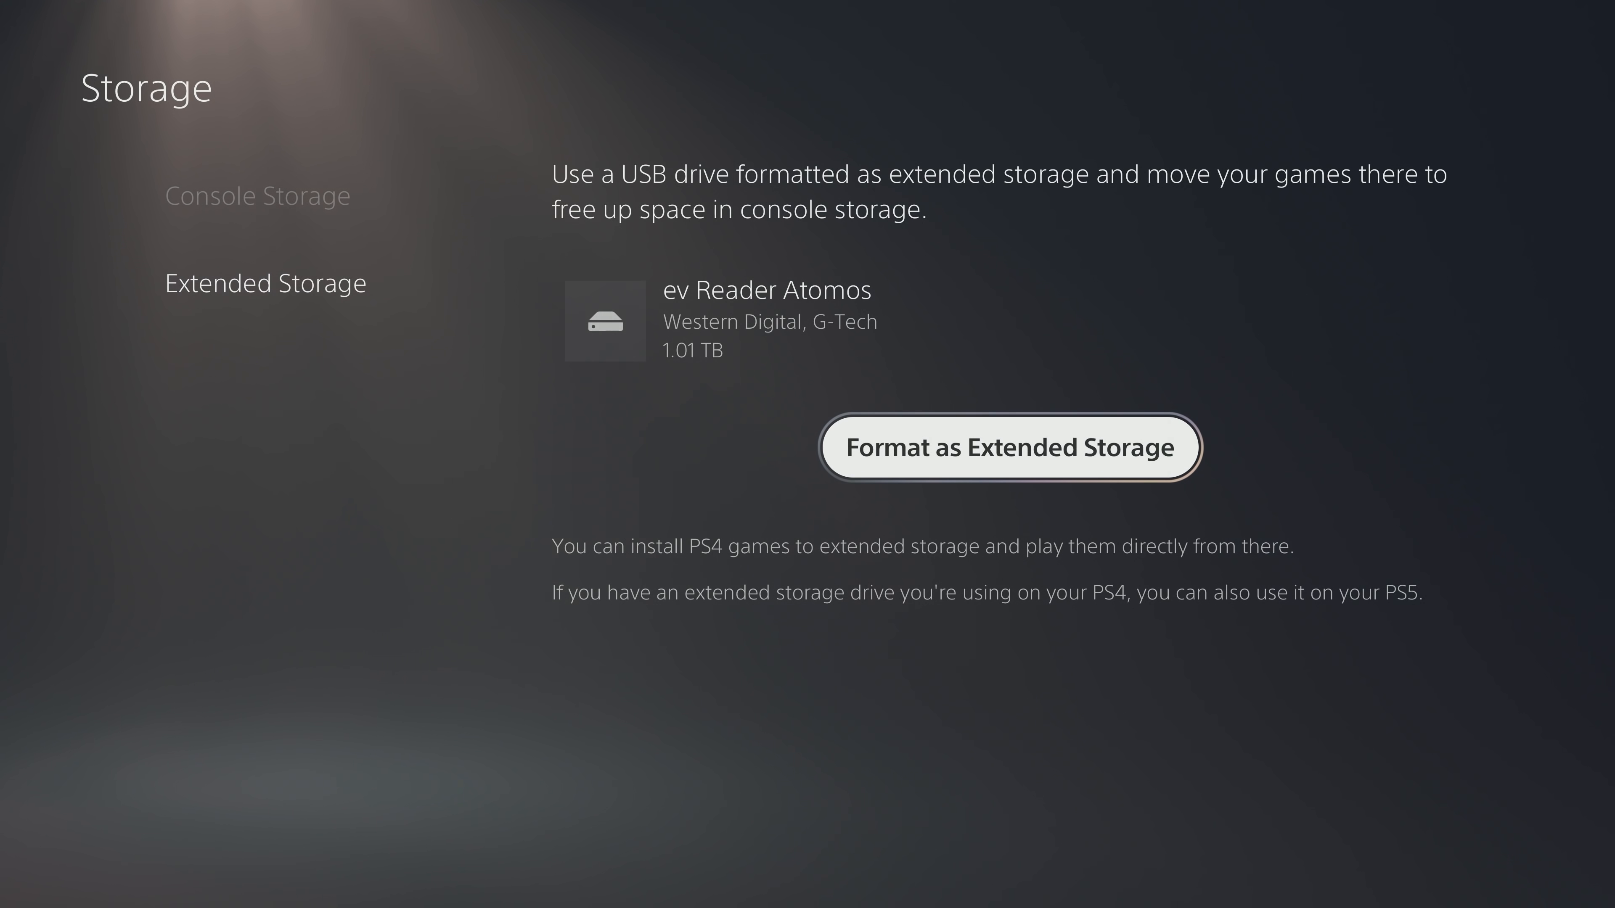
click(1008, 447)
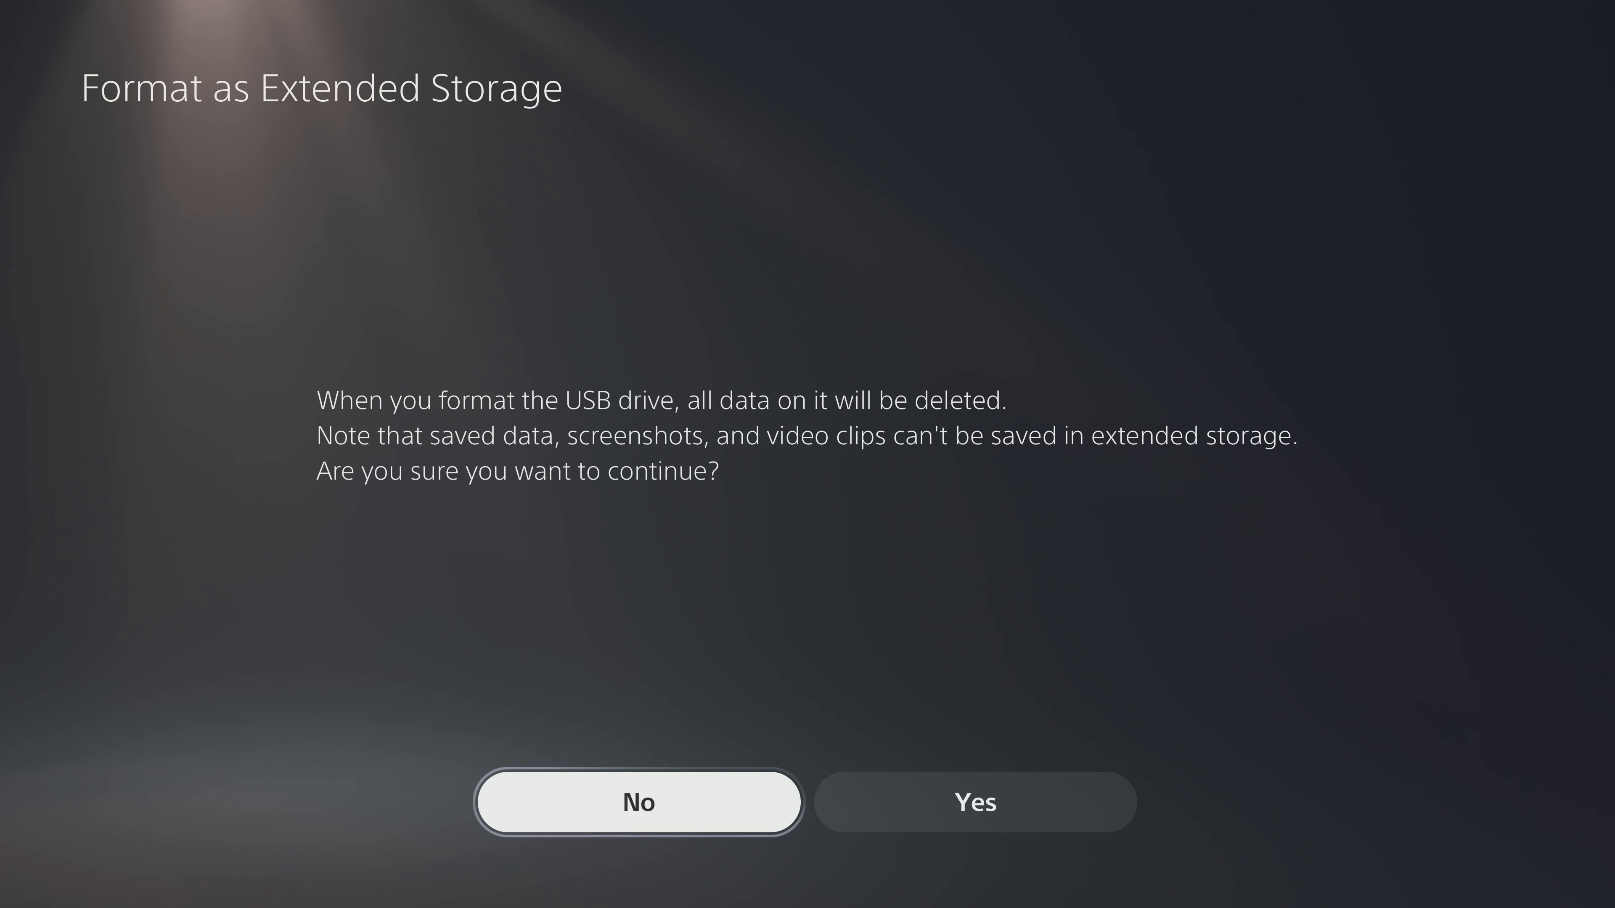
click(973, 803)
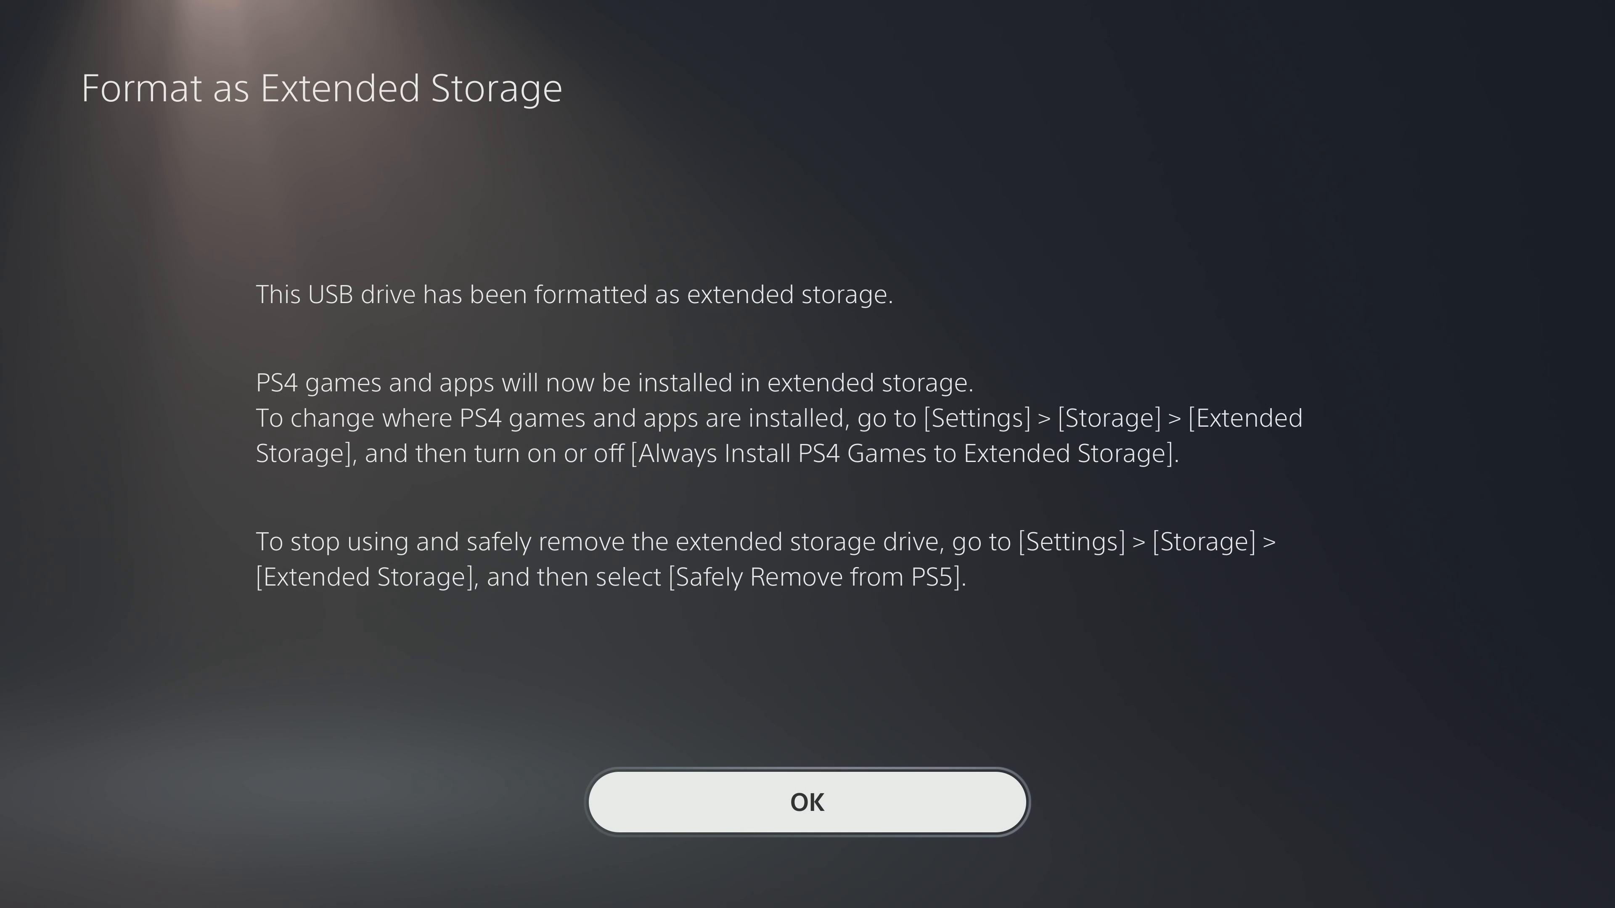
click(807, 802)
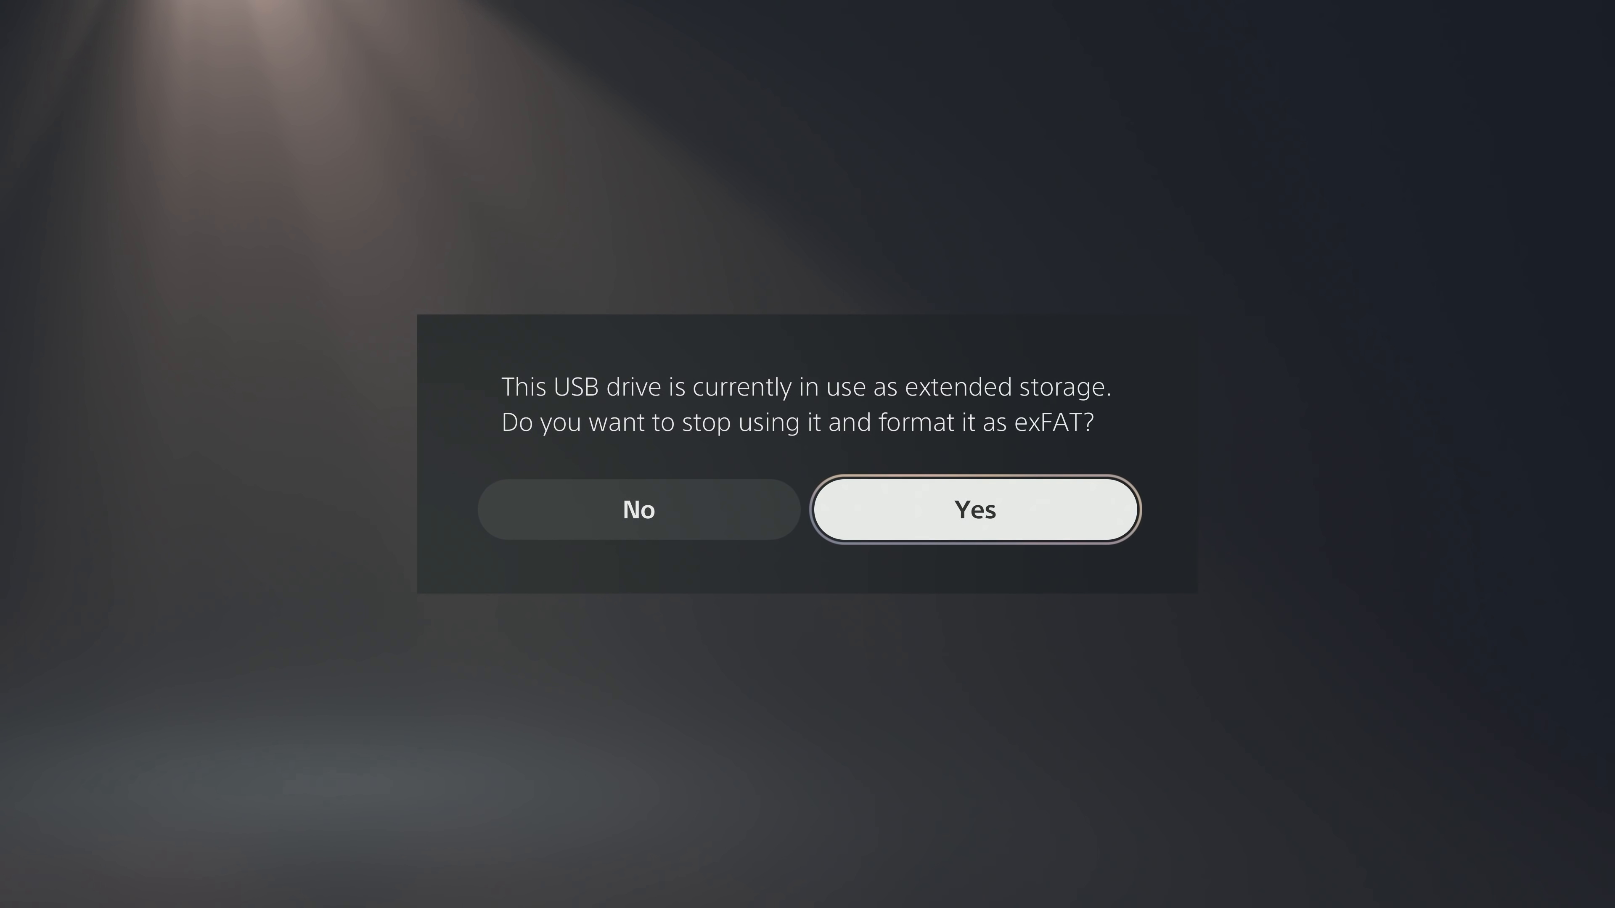
Agree to stop using the drive as extended storage and reformat it as exFAT
click(974, 510)
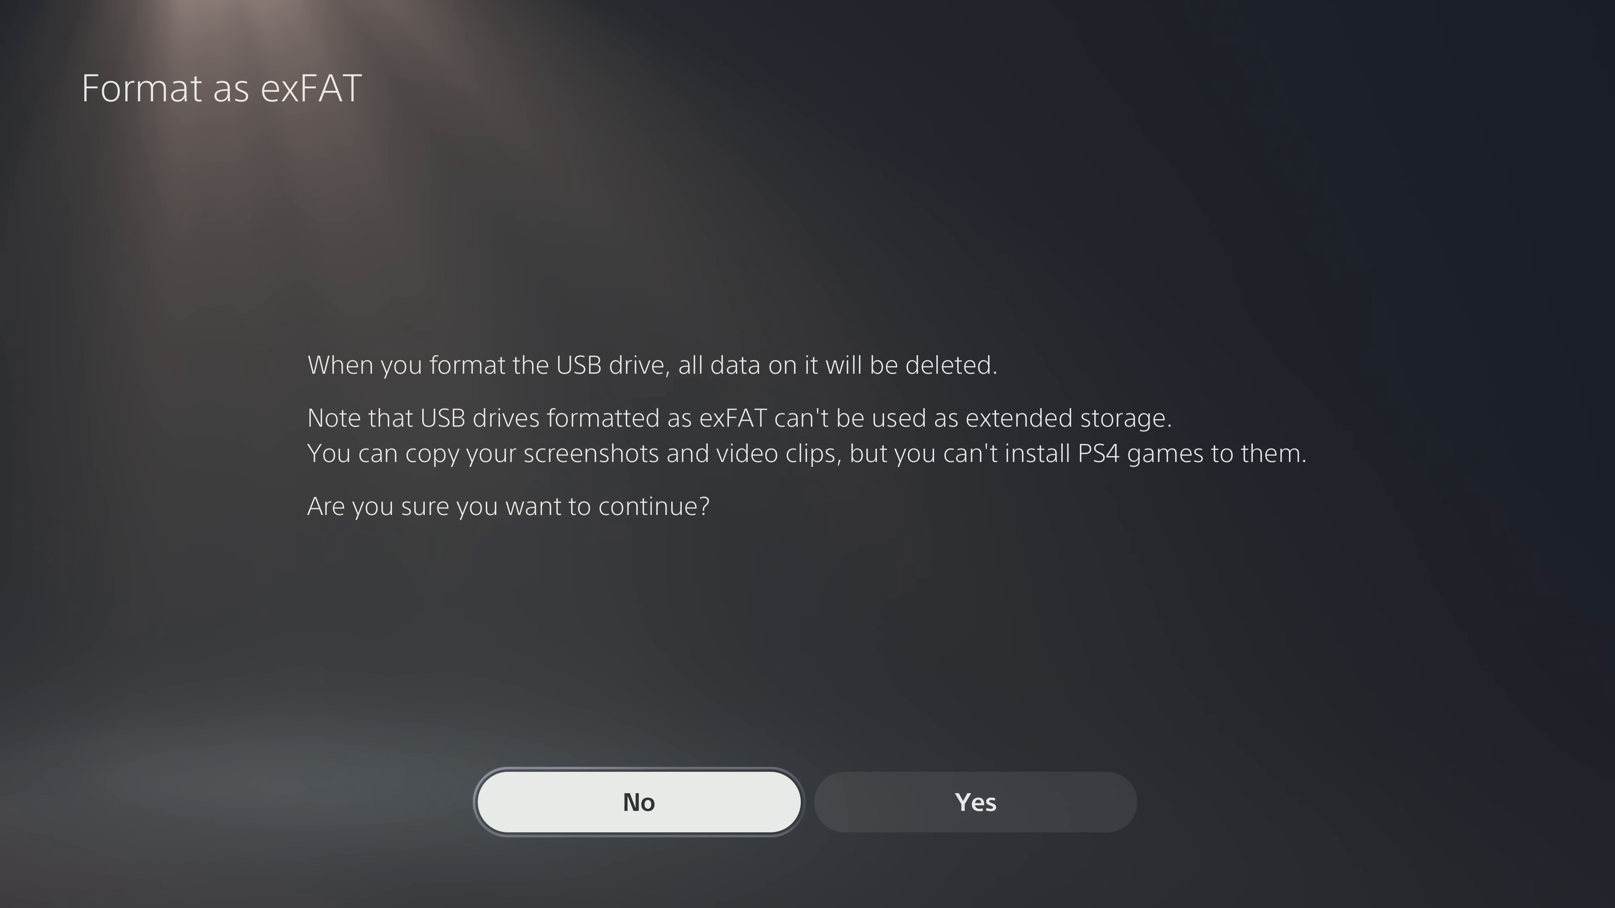
Keep extended storage, then move The Sims 4 and DRAGON BALL FighterZ to the USB drive
click(638, 802)
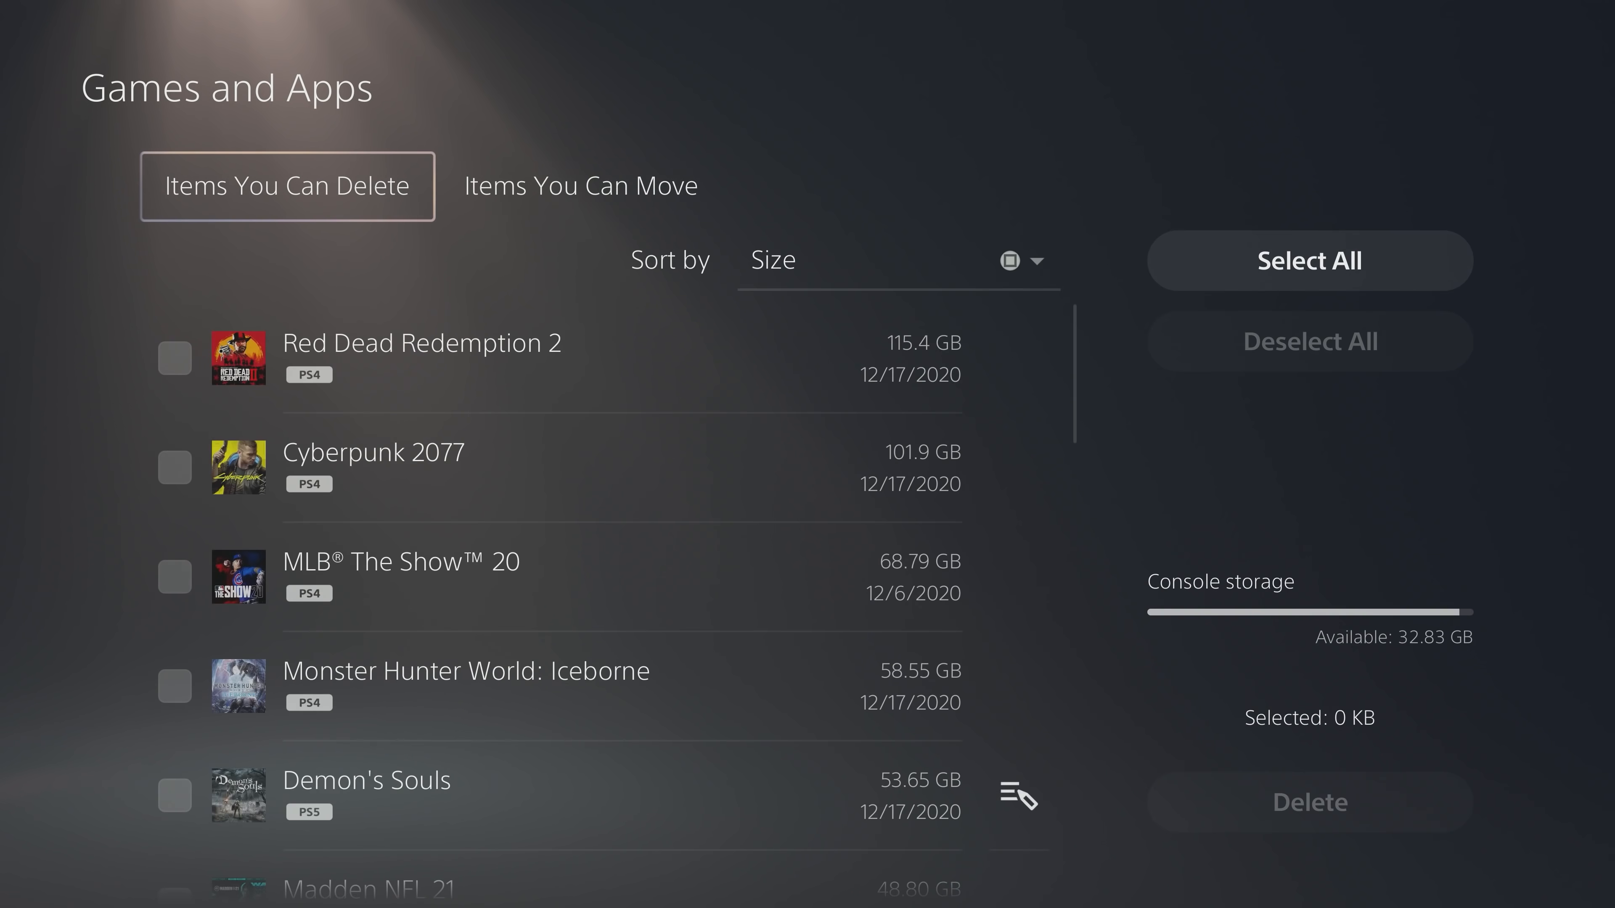
click(578, 185)
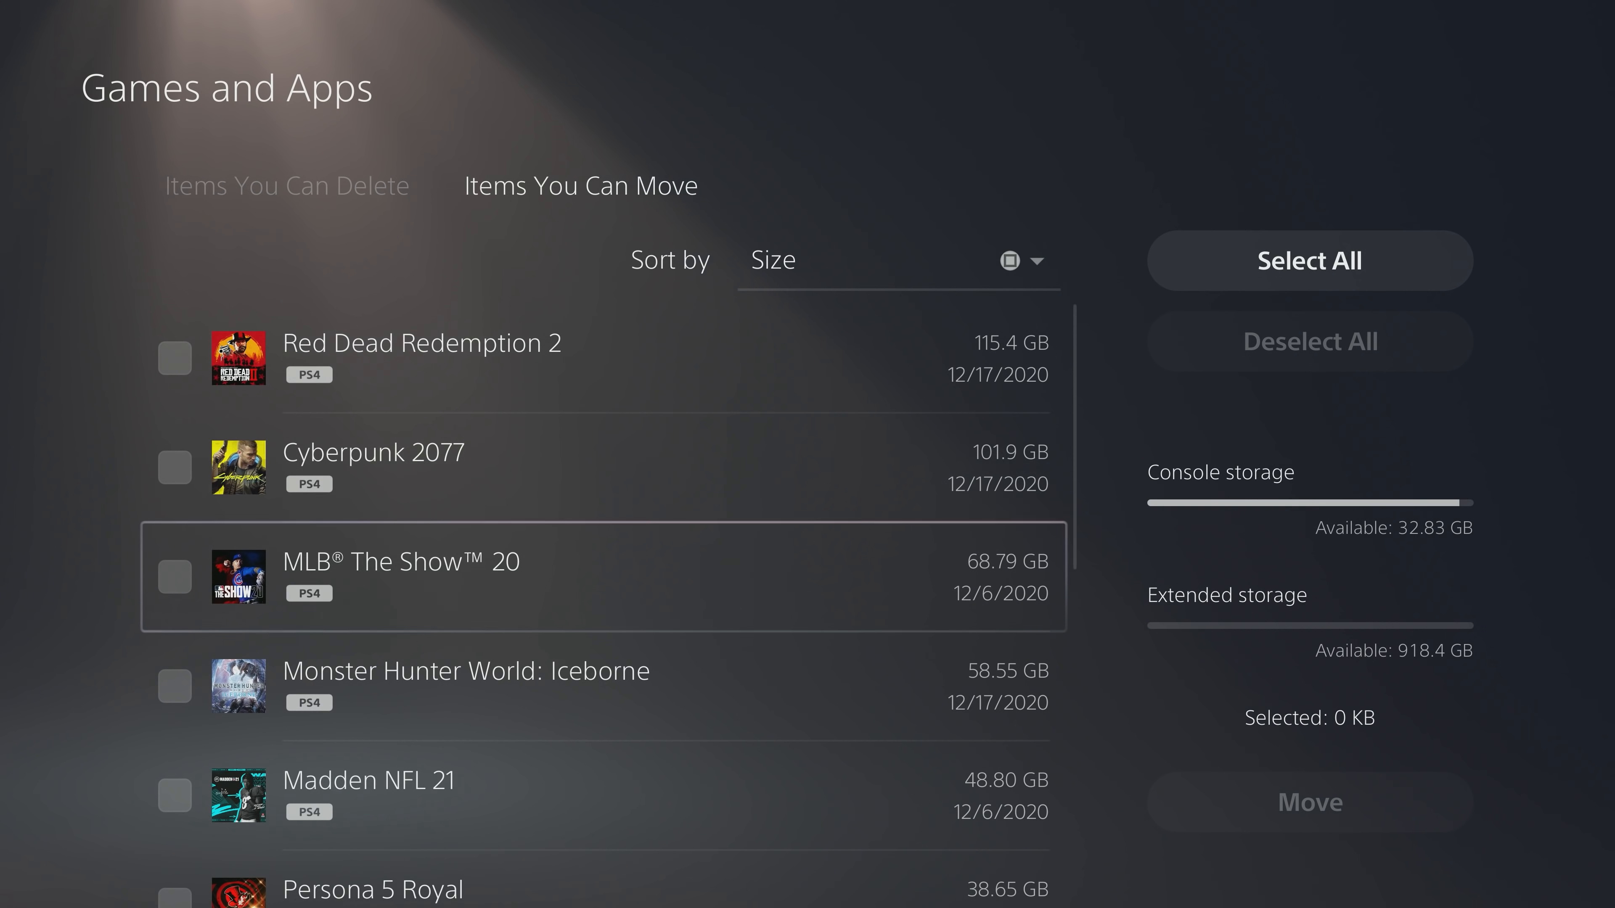
scroll(down, 3)
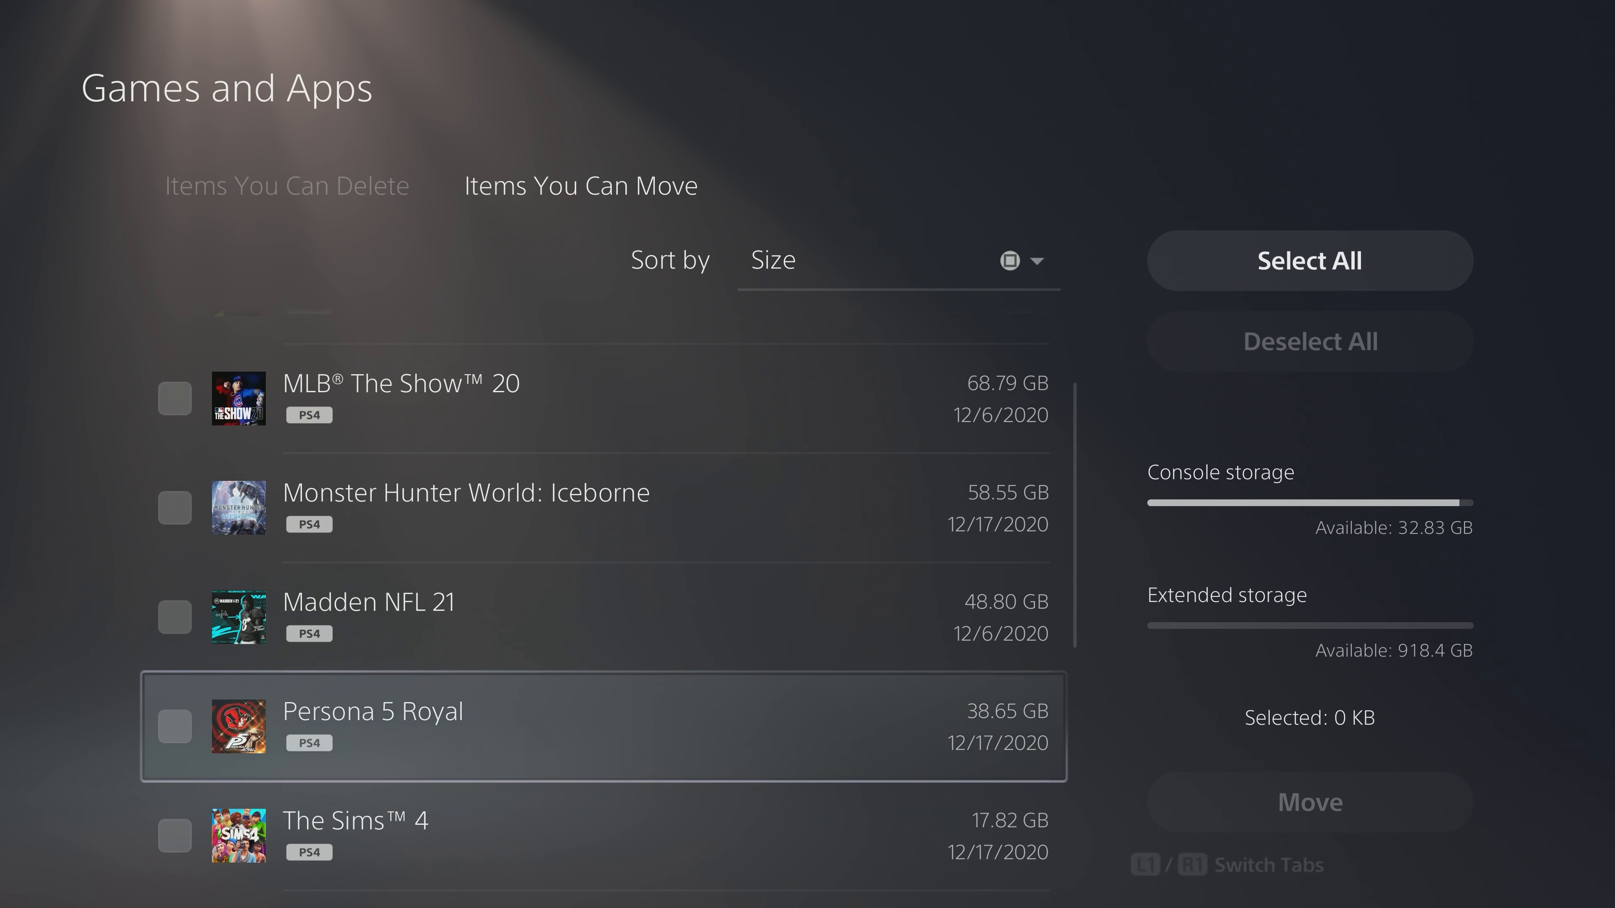
scroll(down, 3)
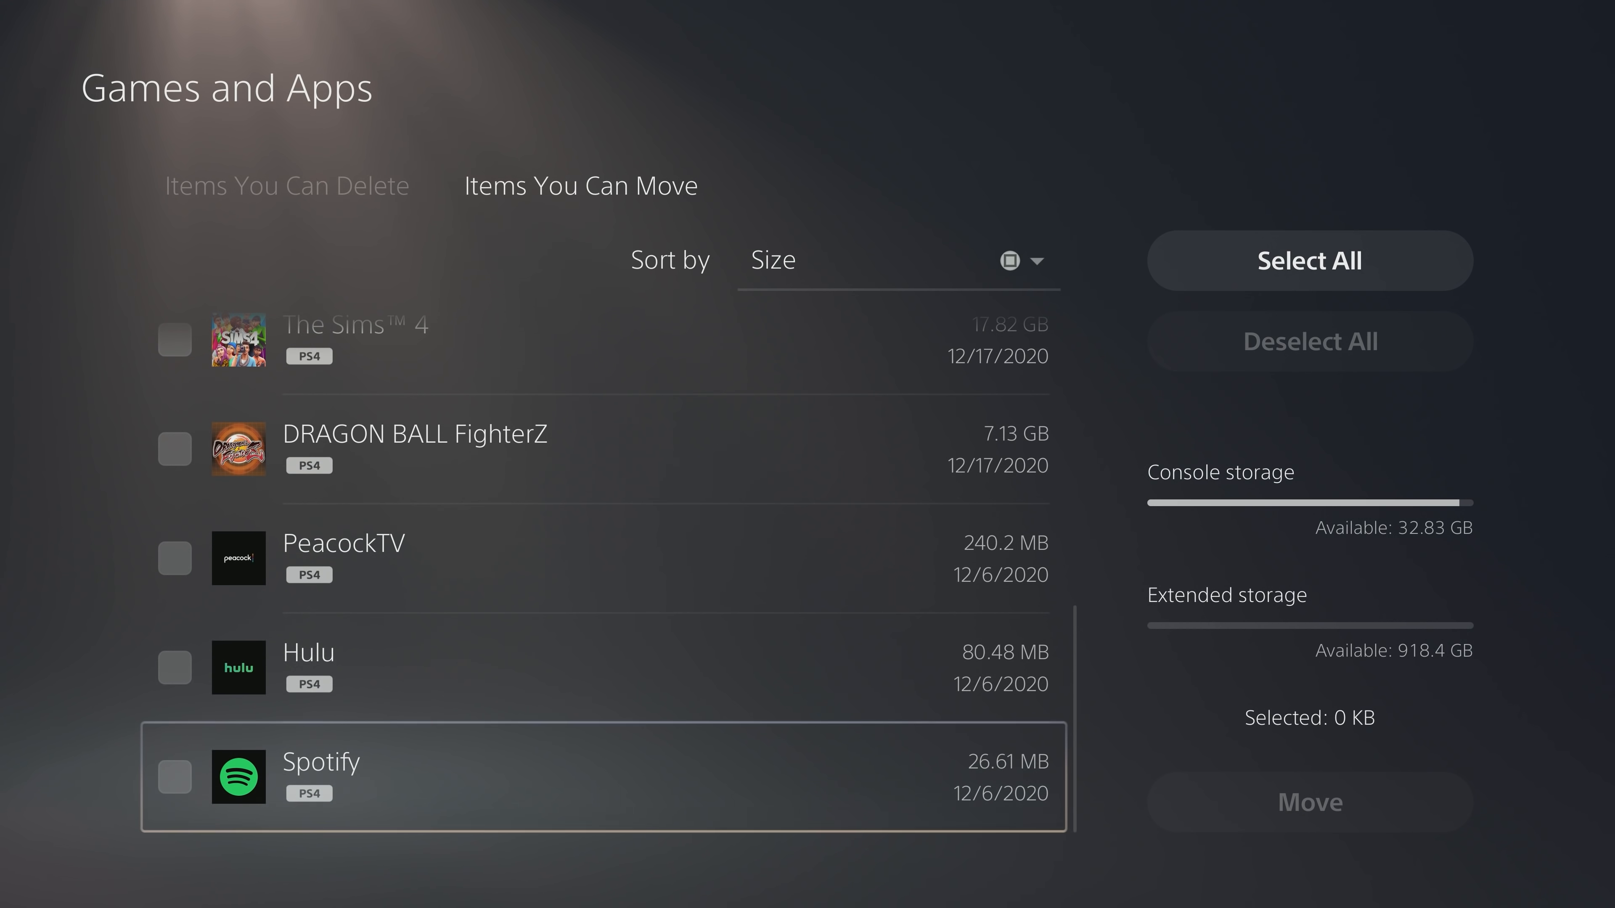
click(173, 485)
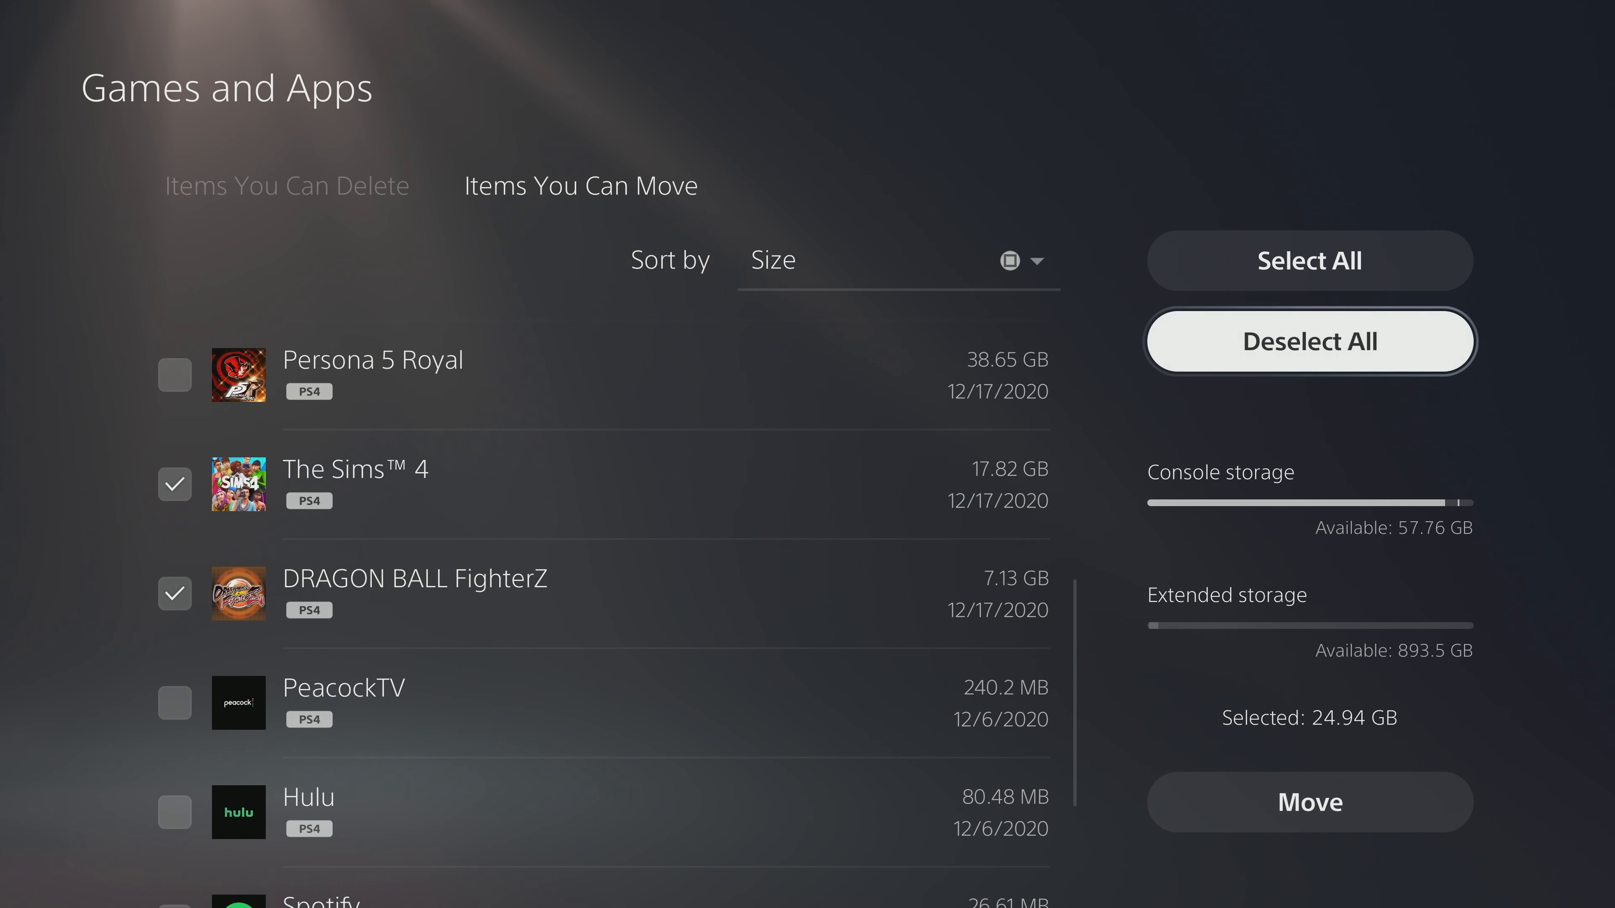
click(1307, 802)
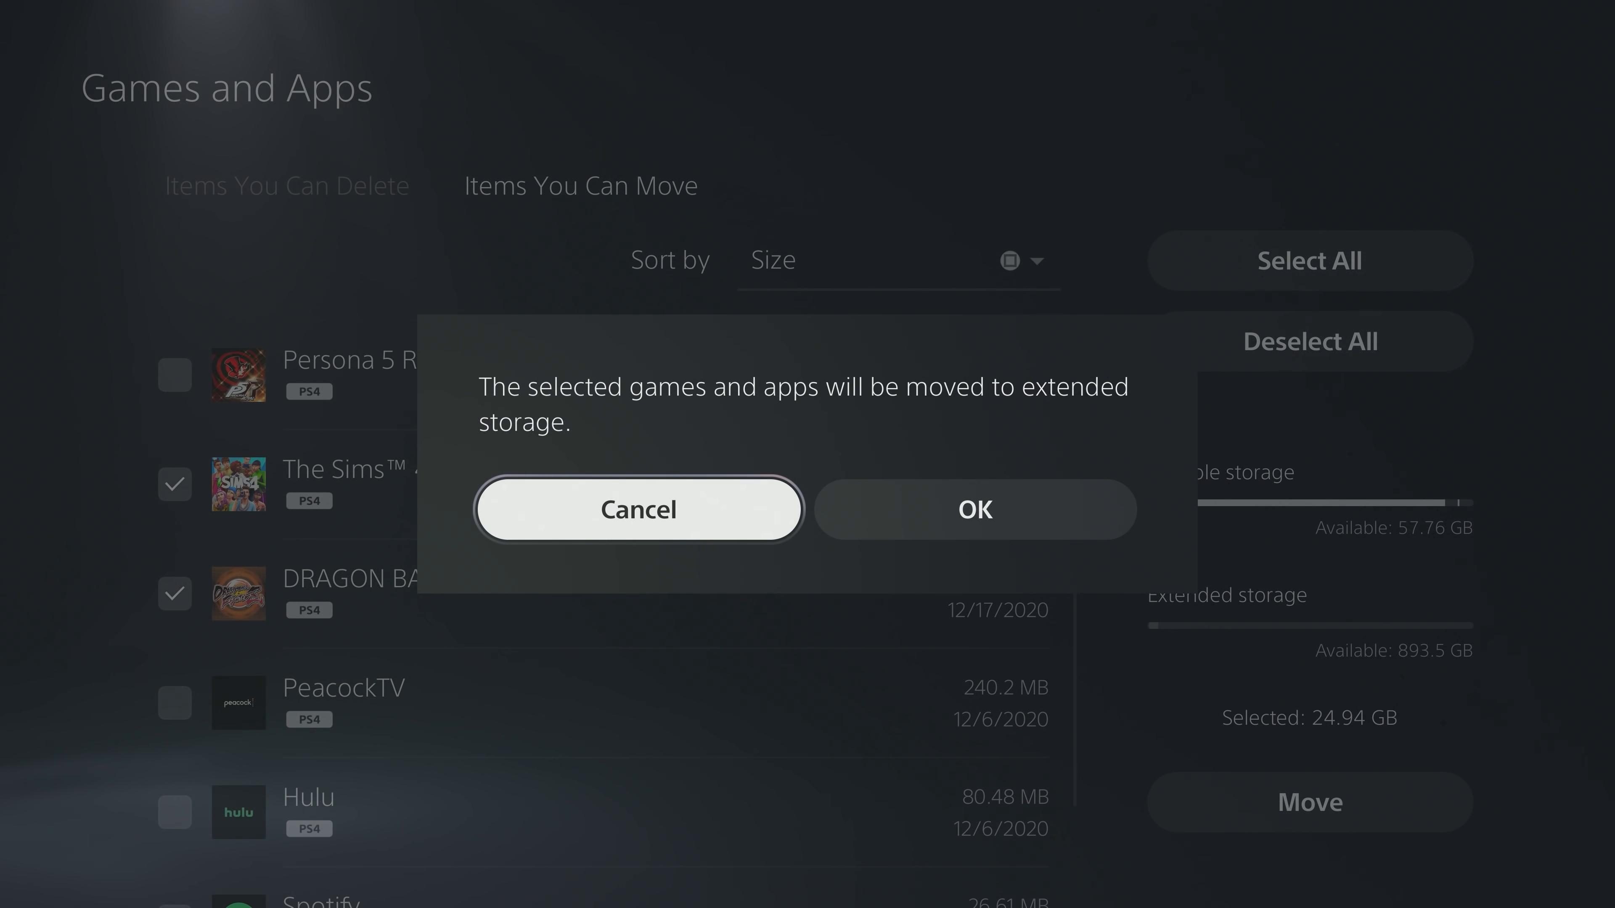
click(973, 509)
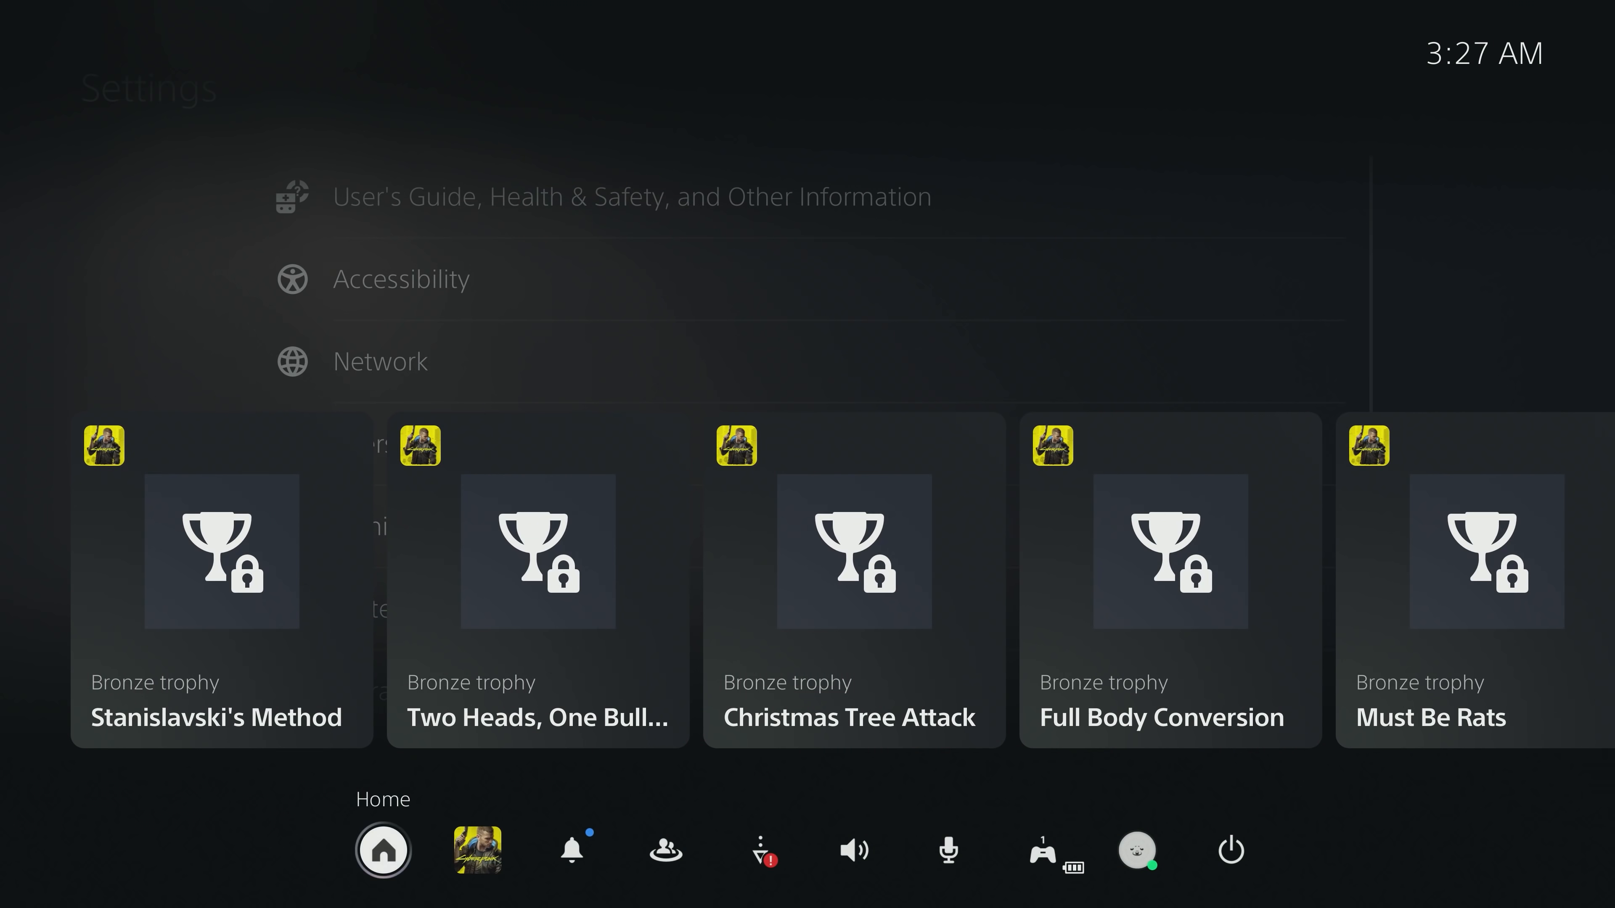
Restart the PS5 from the Control Center power options
click(1230, 849)
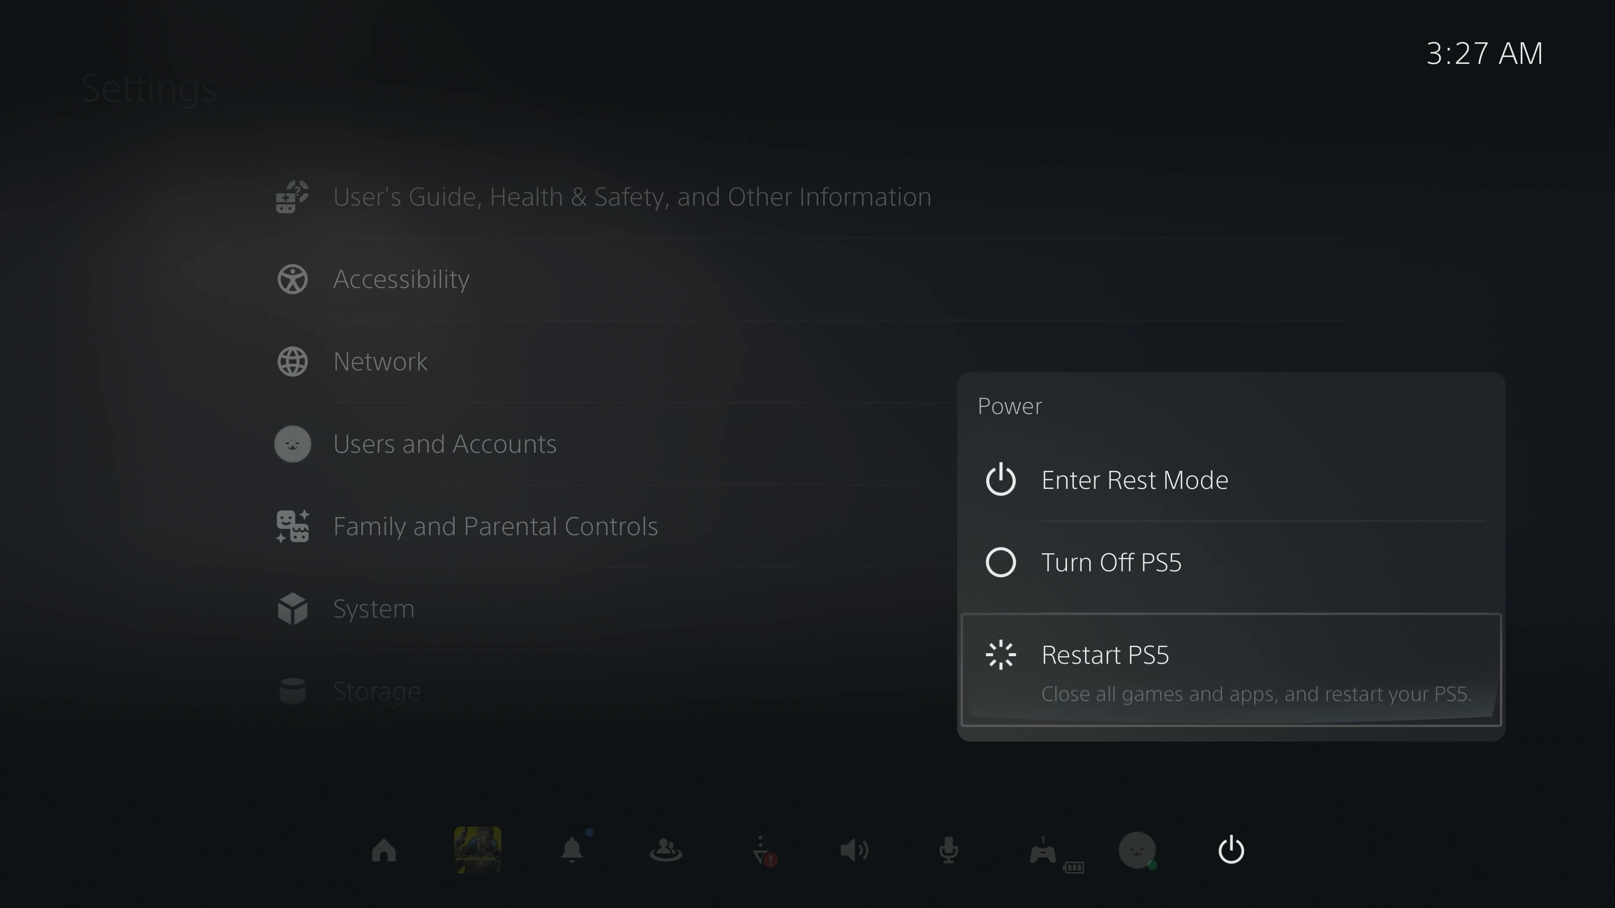
click(1107, 655)
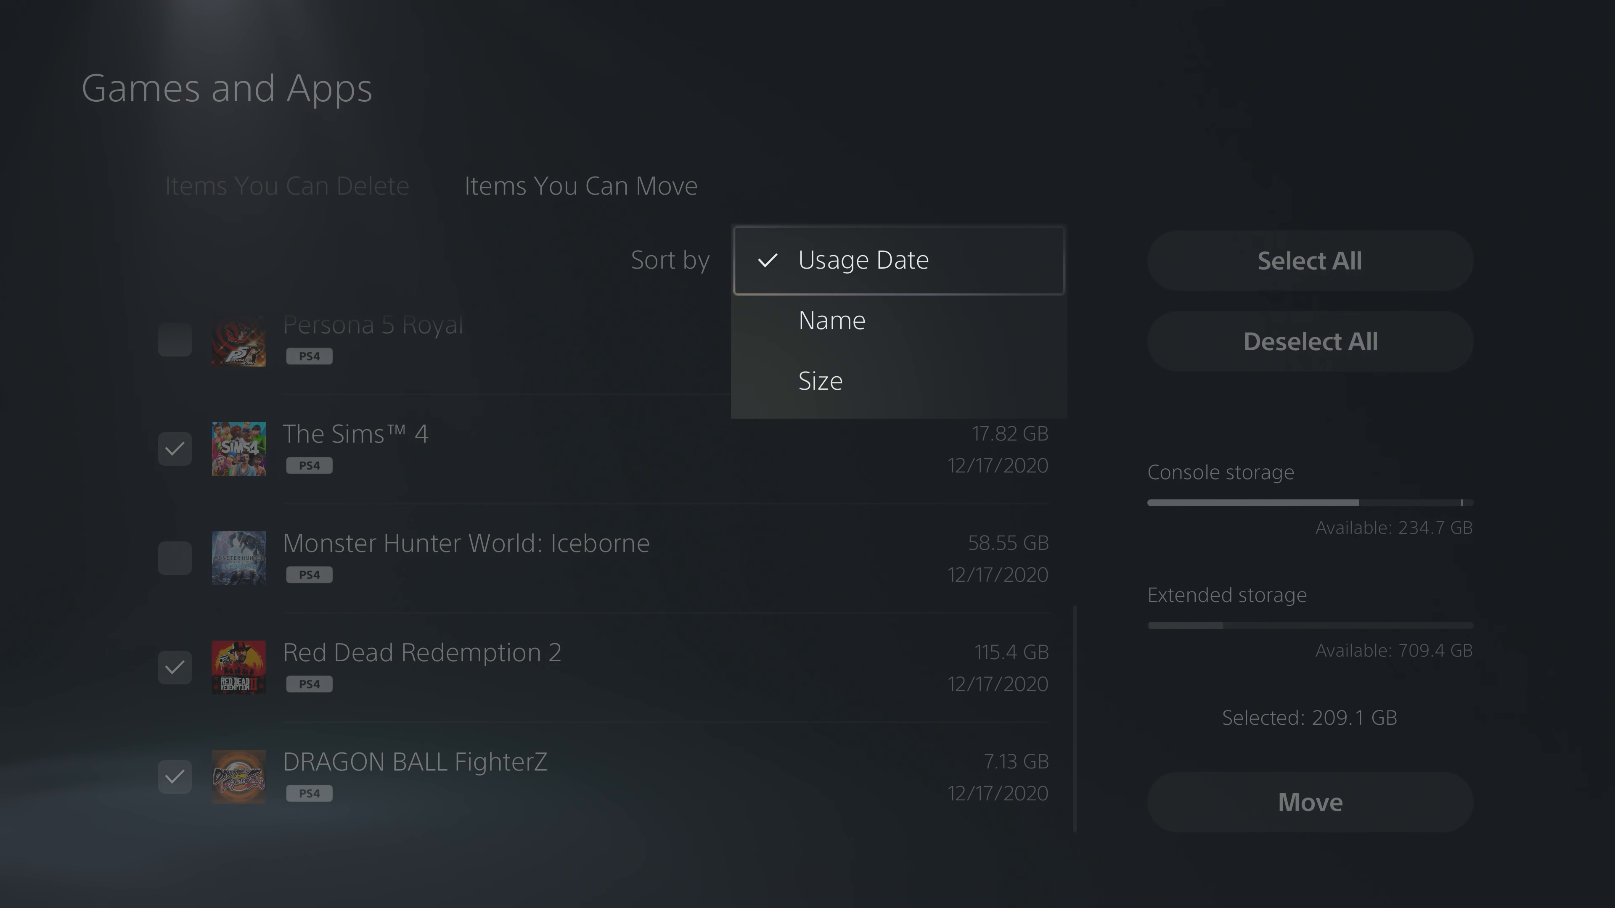
Sort the movable games list by Size instead of usage date
click(820, 380)
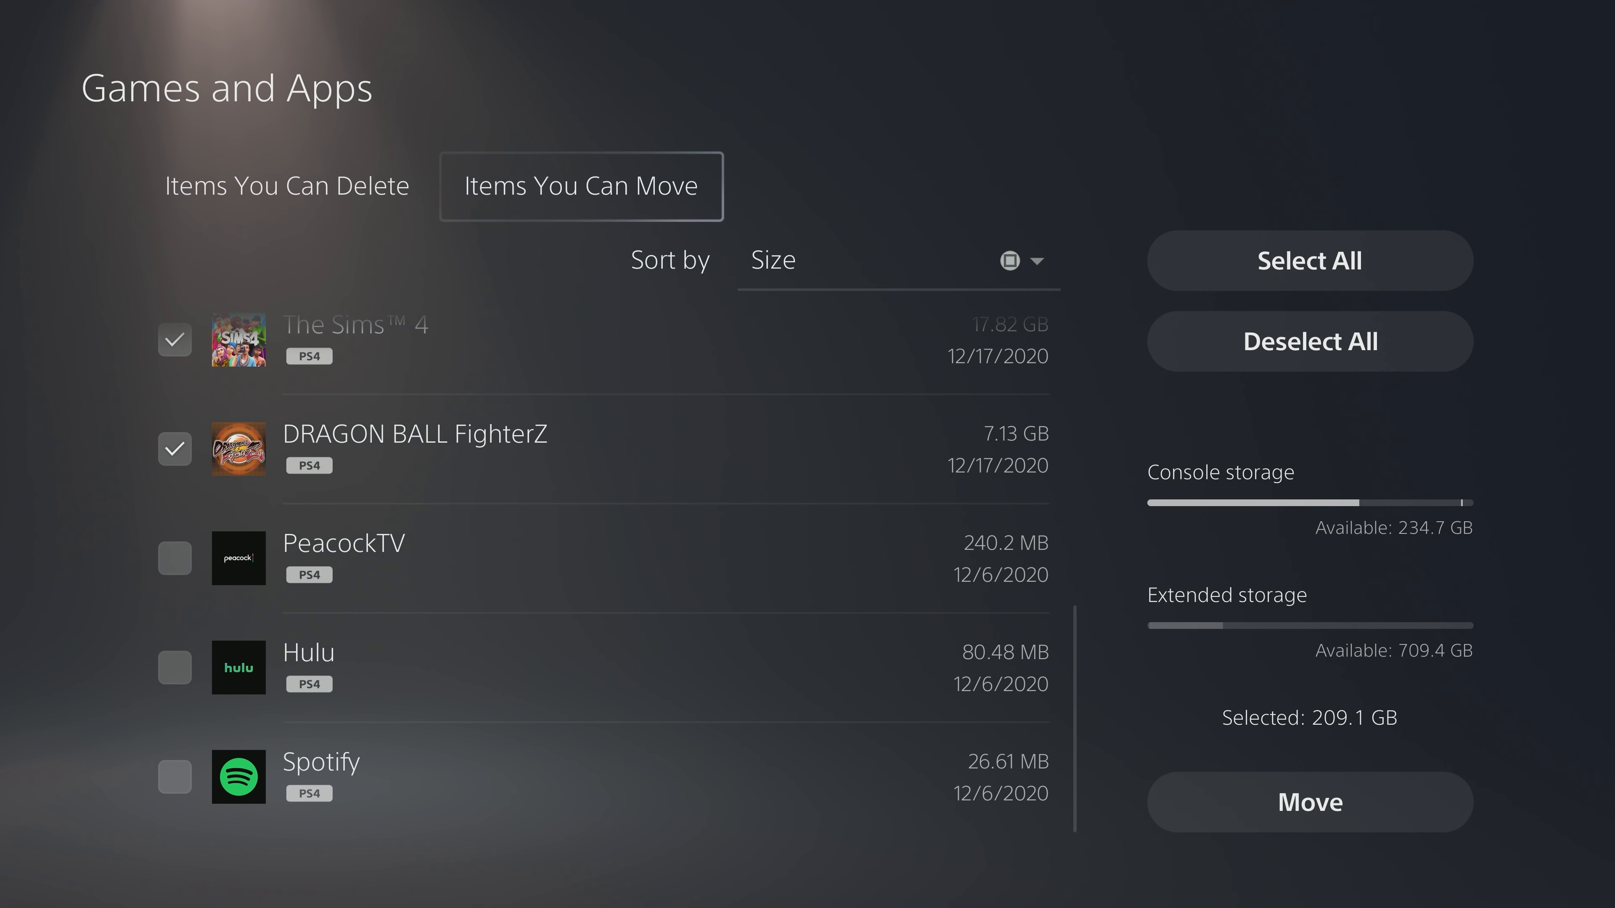